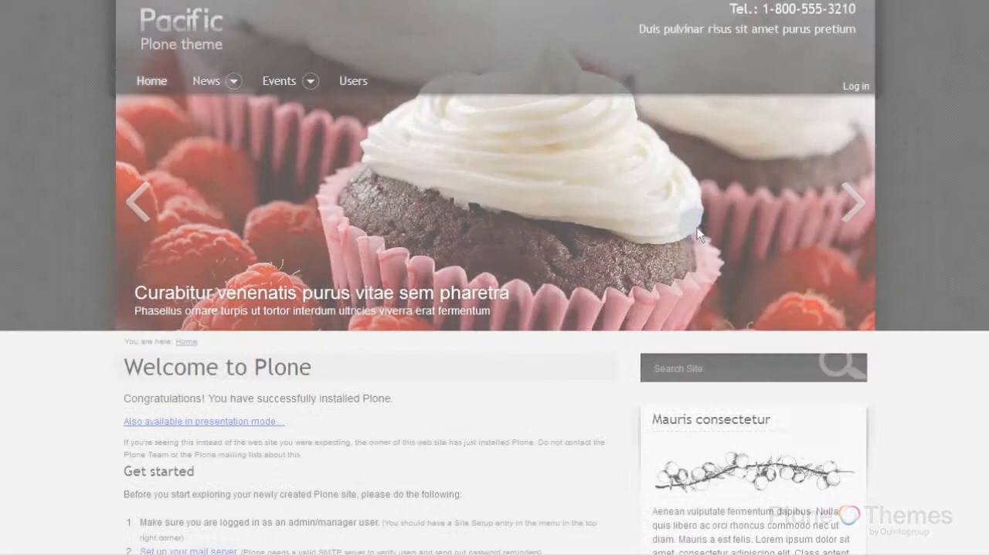
Cycle the home page carousel through four slides, then scroll down
click(850, 202)
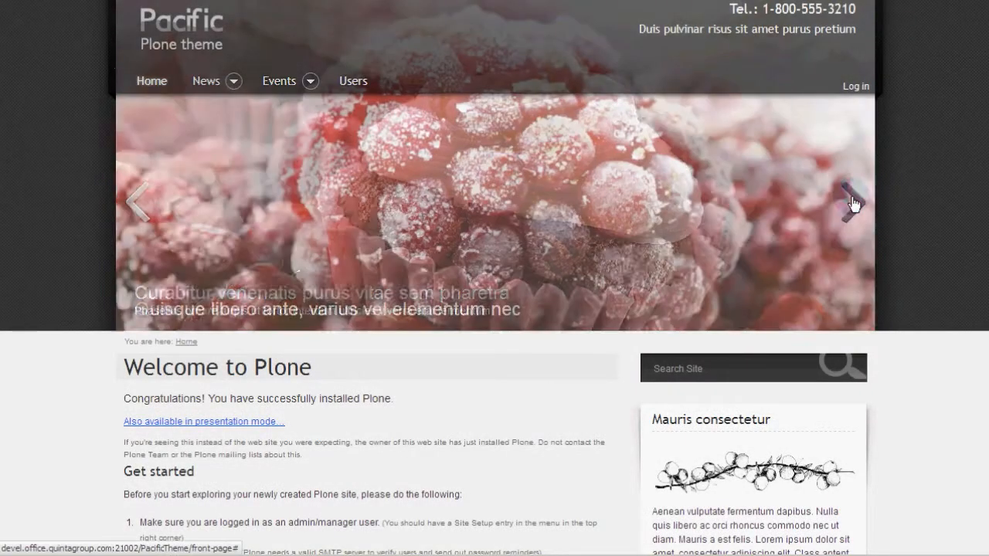
click(850, 201)
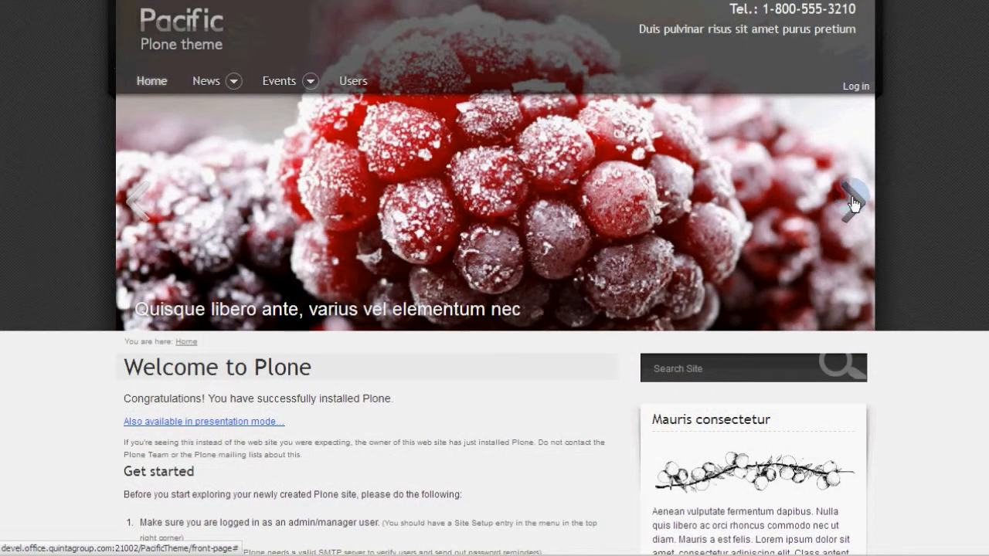
click(850, 201)
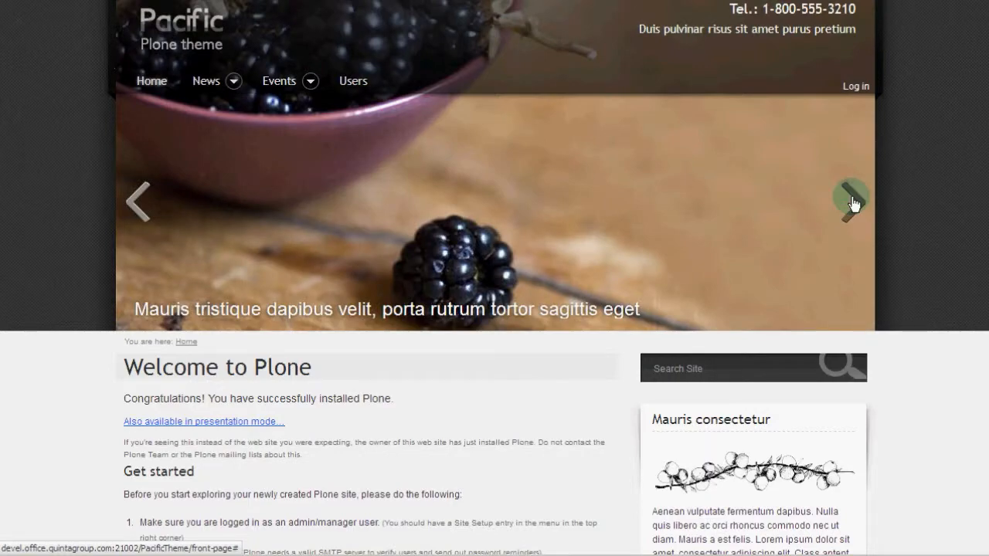
click(850, 203)
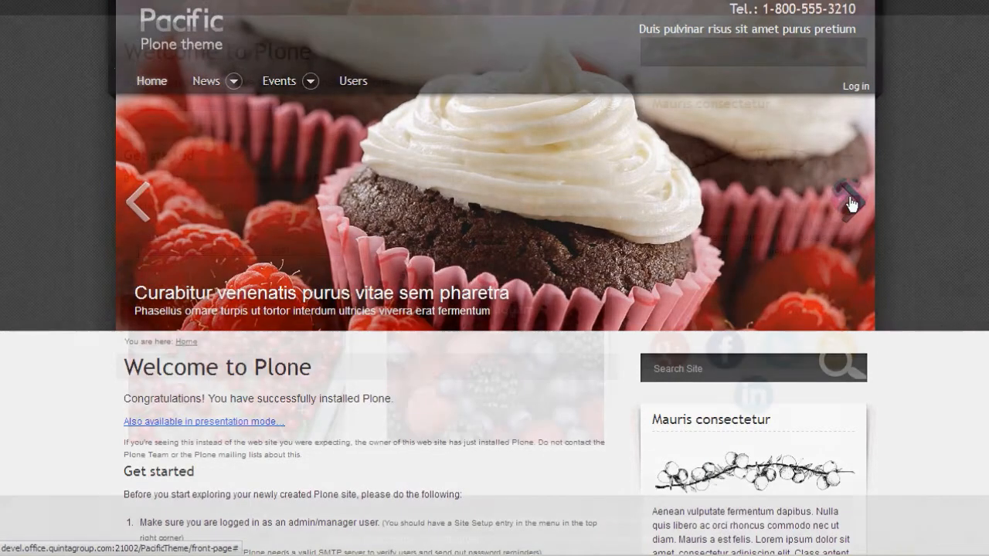
scroll(down, 3)
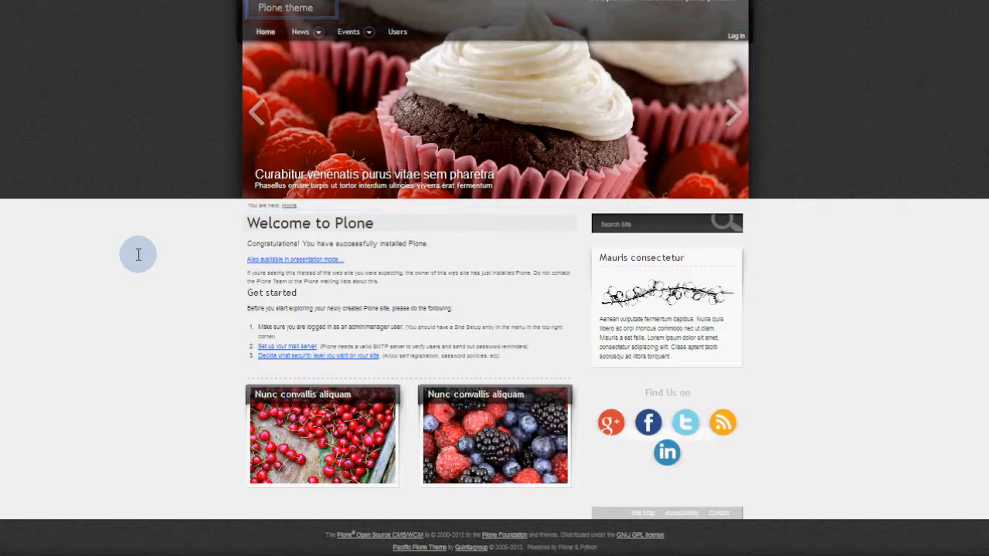
Scroll through the logged-in home page showing the Pacific logo and back up
click(300, 32)
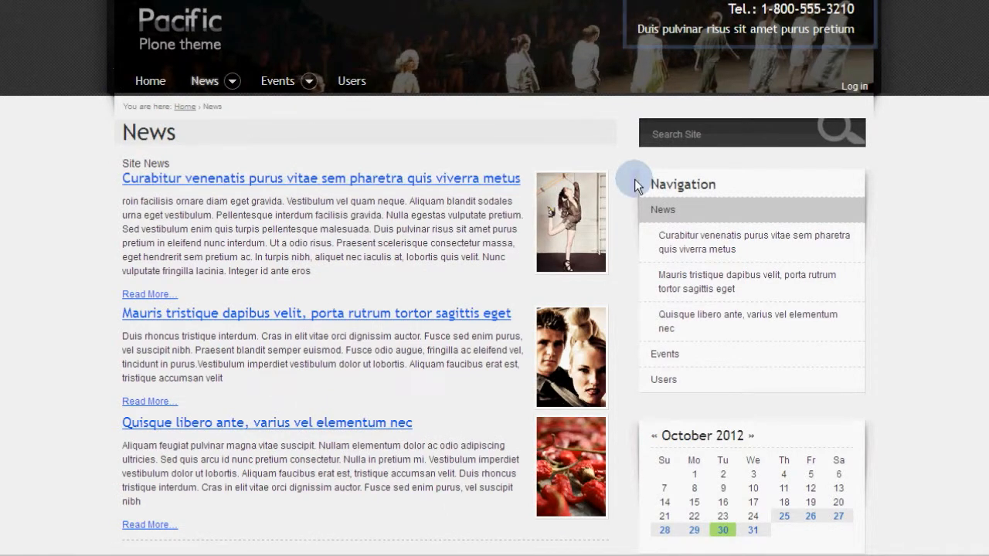
mouse_move(670, 207)
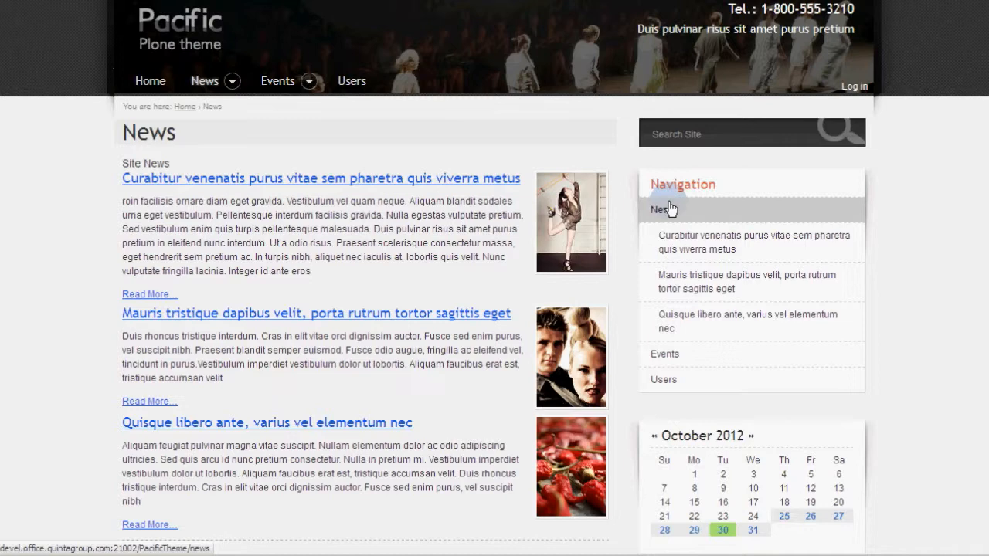
mouse_move(662, 379)
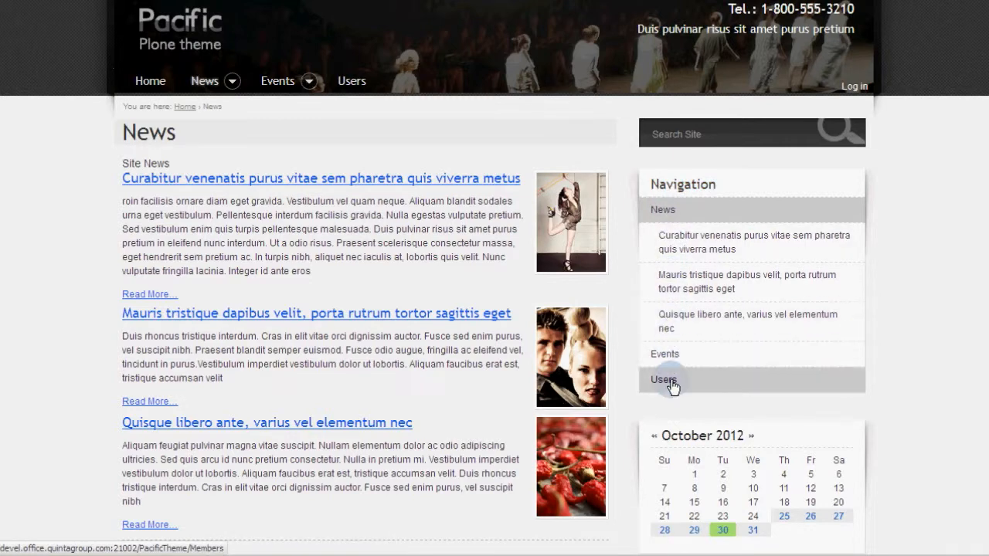
scroll(down, 3)
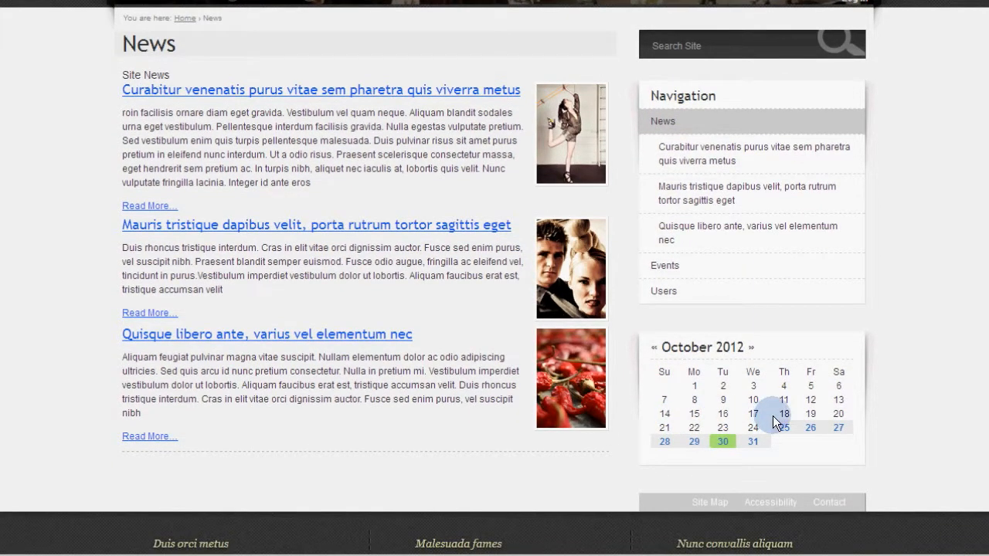
scroll(down, 3)
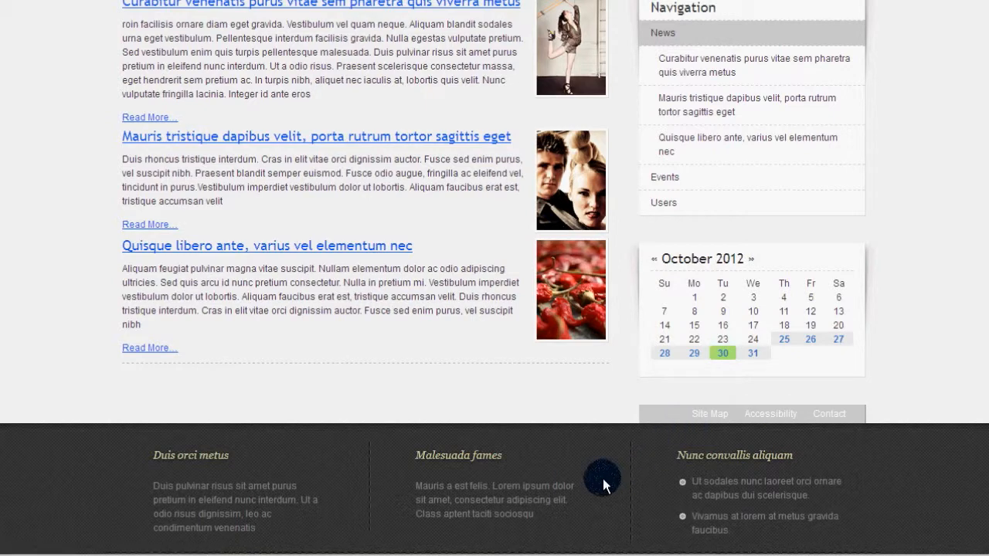
scroll(down, 3)
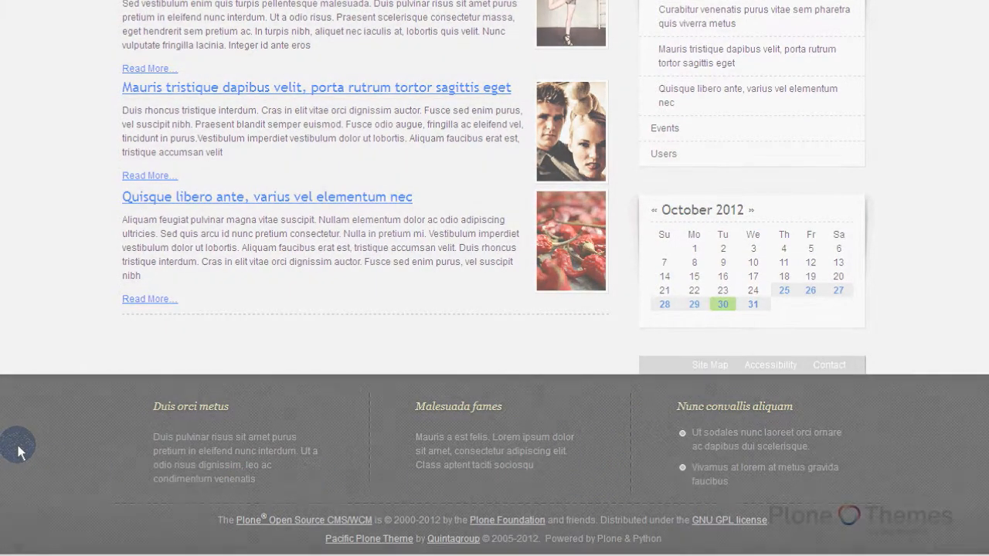
scroll(up, 3)
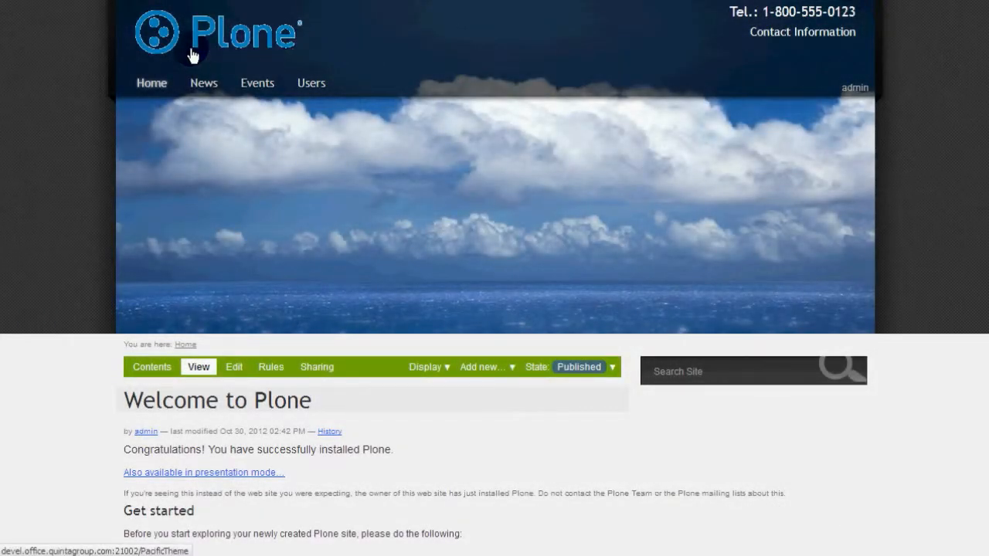
mouse_move(257, 72)
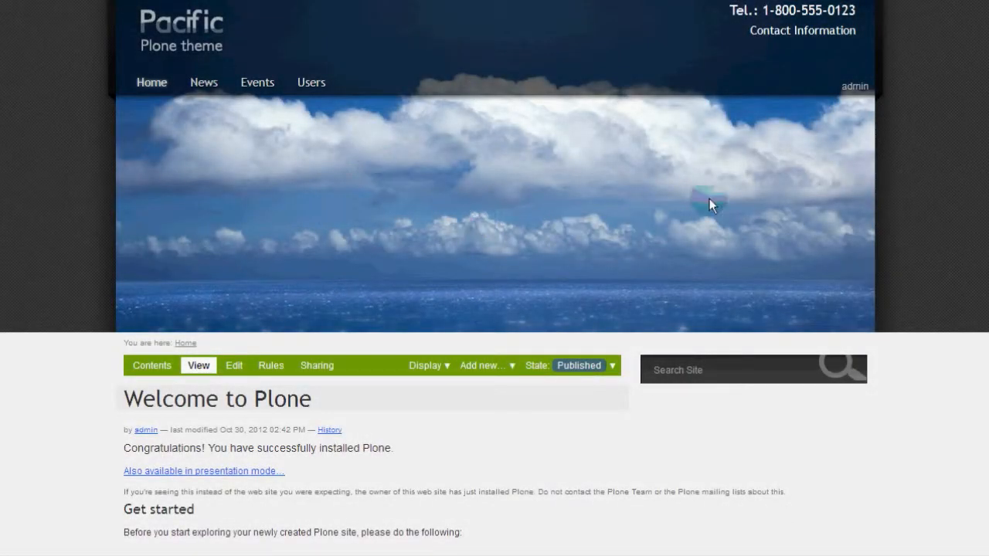
mouse_move(720, 199)
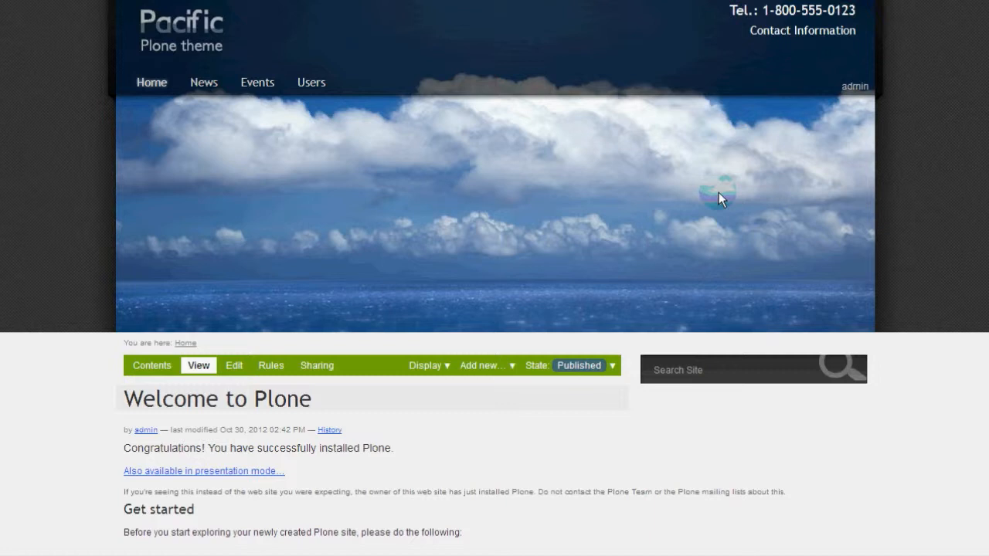
mouse_move(712, 201)
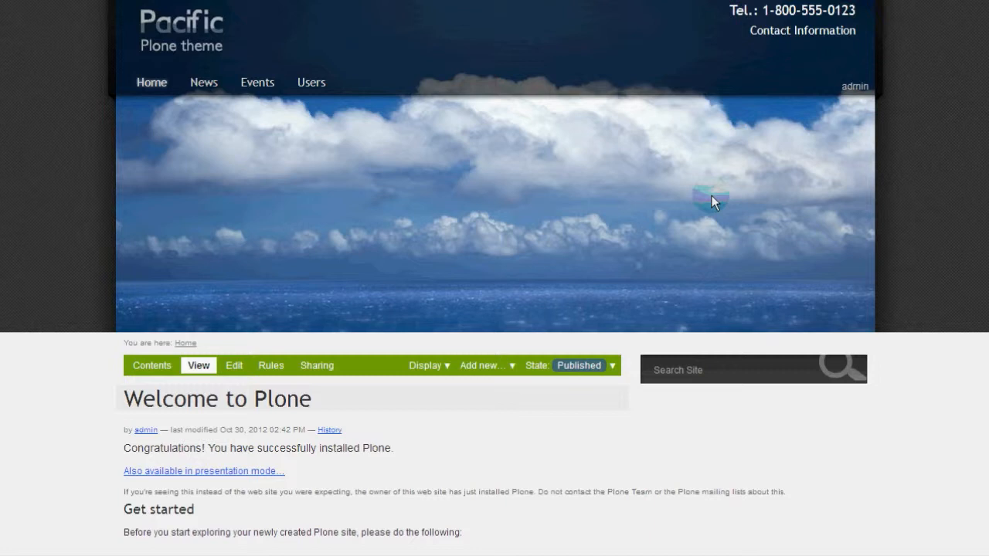
mouse_move(516, 362)
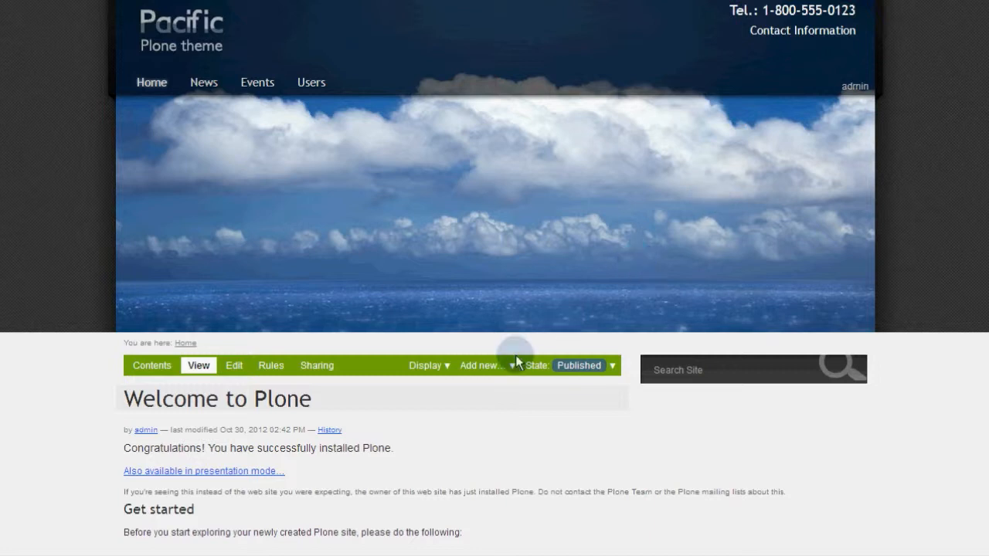
Start a new Image titled 'fronttopimage' and pick its image file from the computer
click(482, 366)
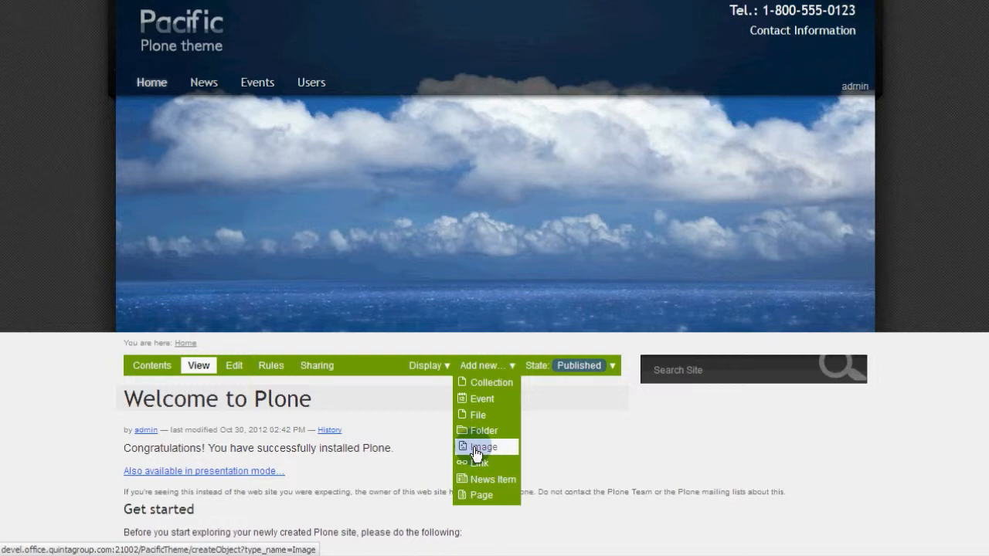
click(482, 446)
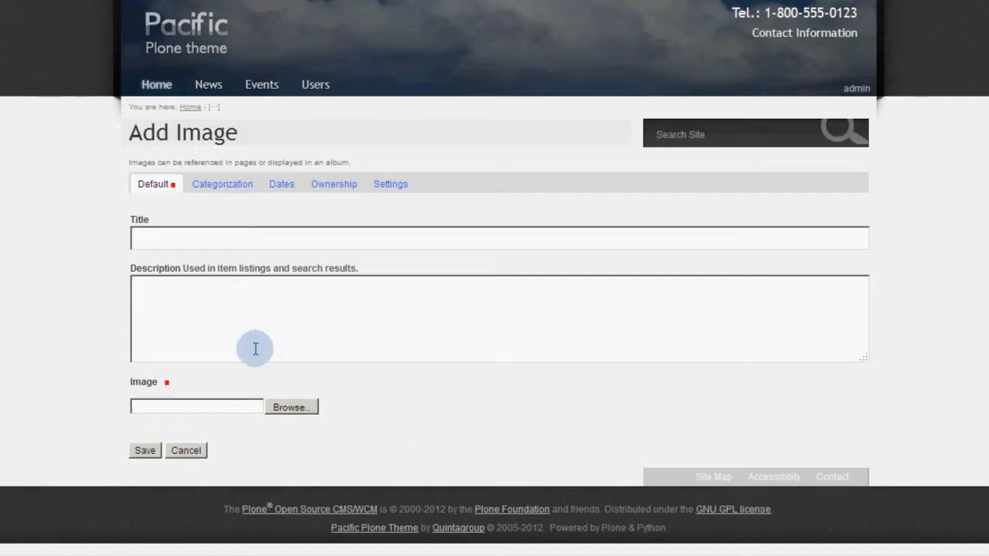
click(498, 237)
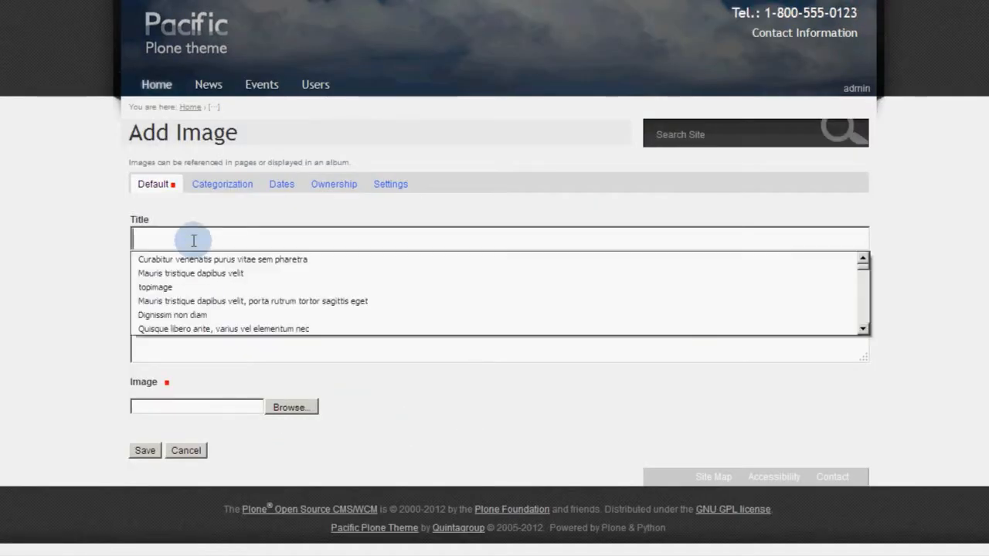
text(fronttopimage)
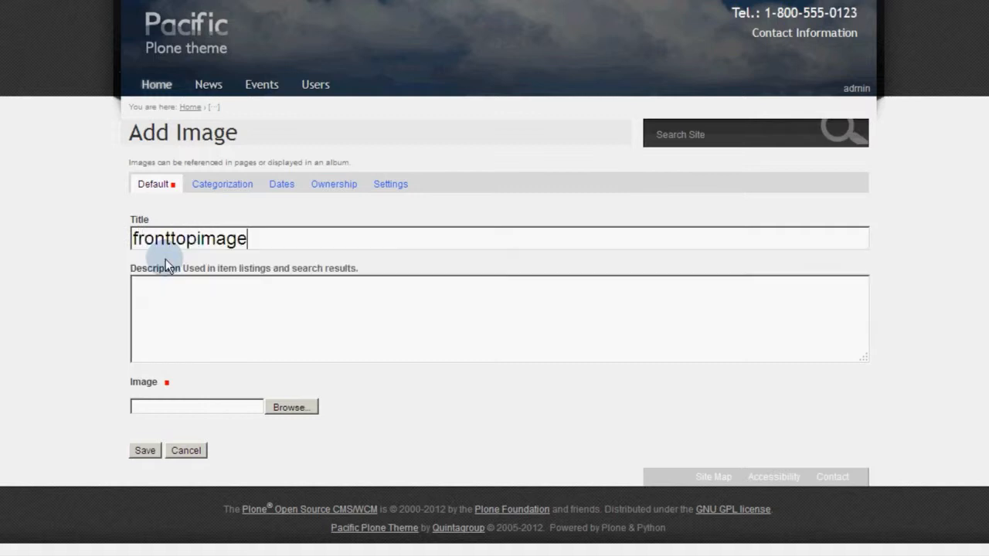
mouse_move(270, 398)
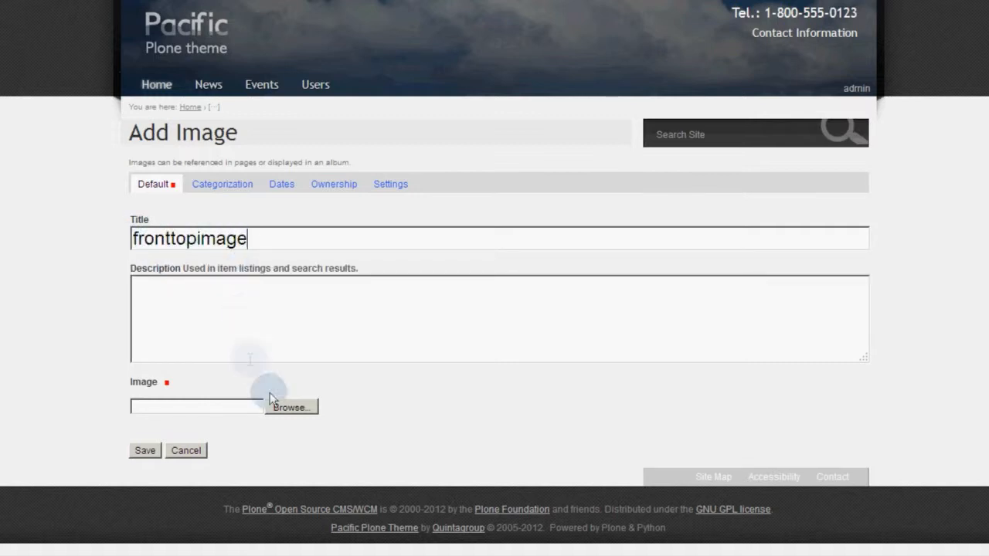
click(291, 407)
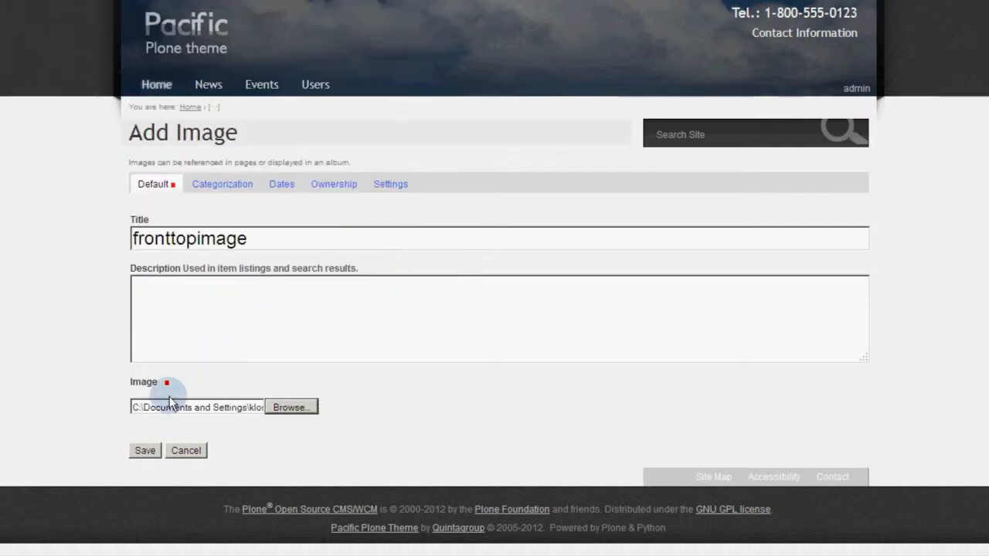
click(145, 451)
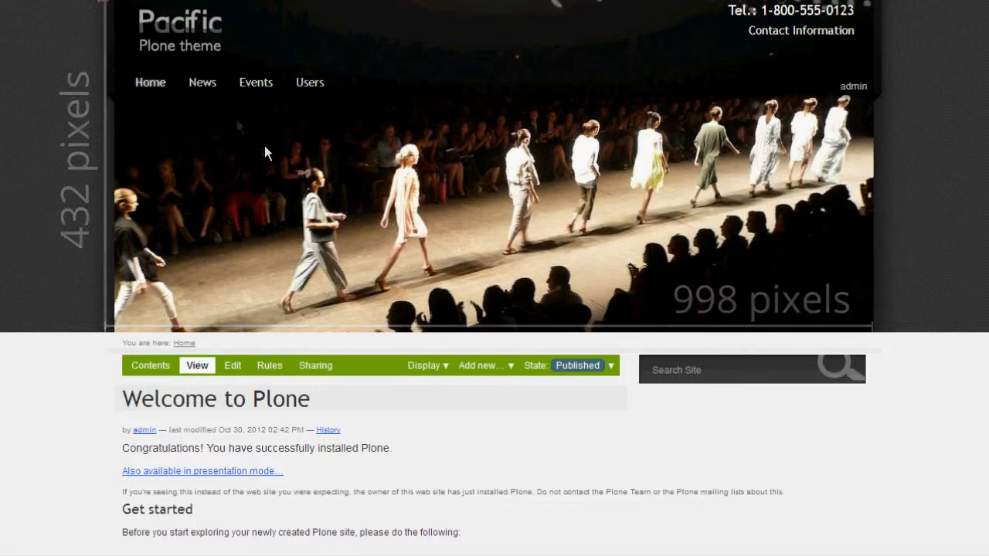
Return home and add a new image item with the topimage file, then save it
click(201, 81)
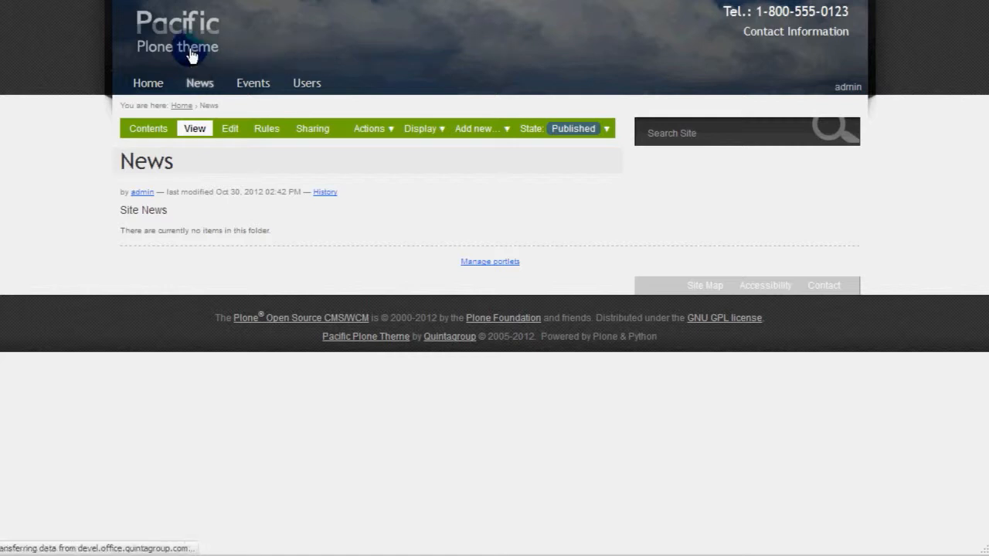
click(147, 83)
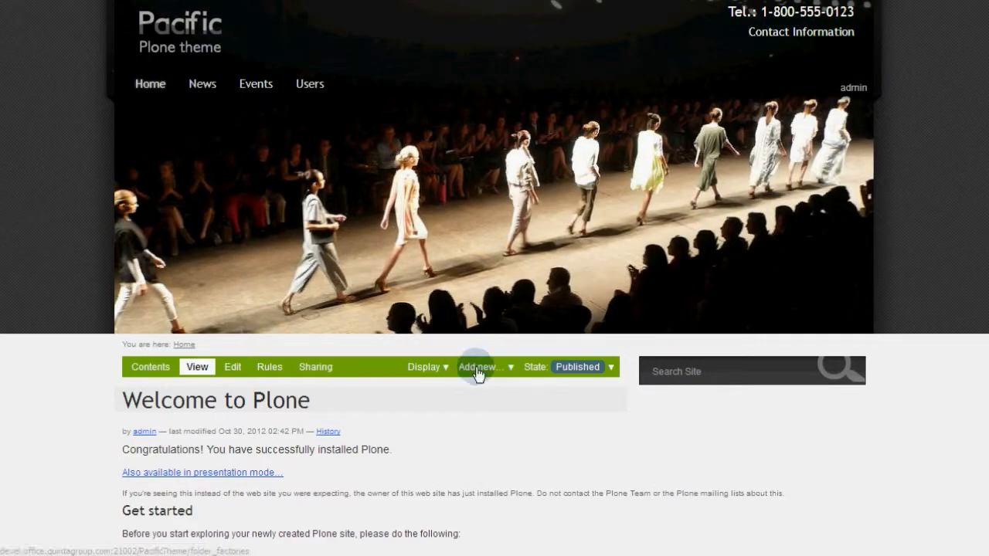
click(483, 366)
text(t)
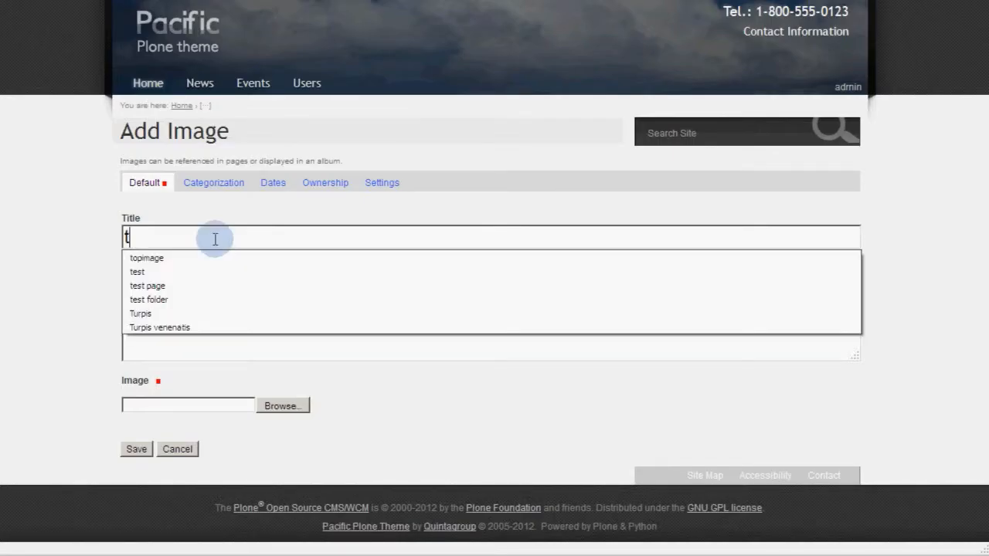
click(147, 257)
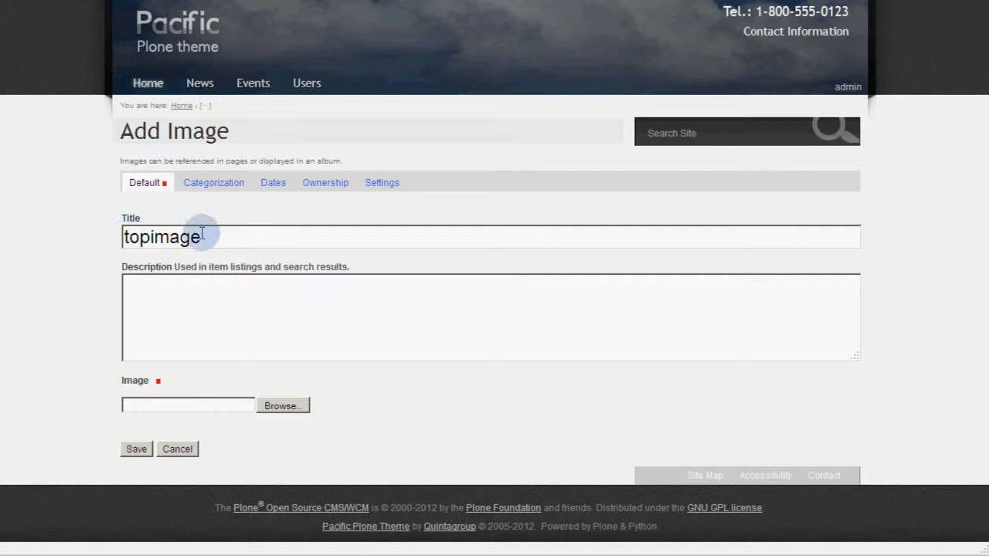
click(282, 405)
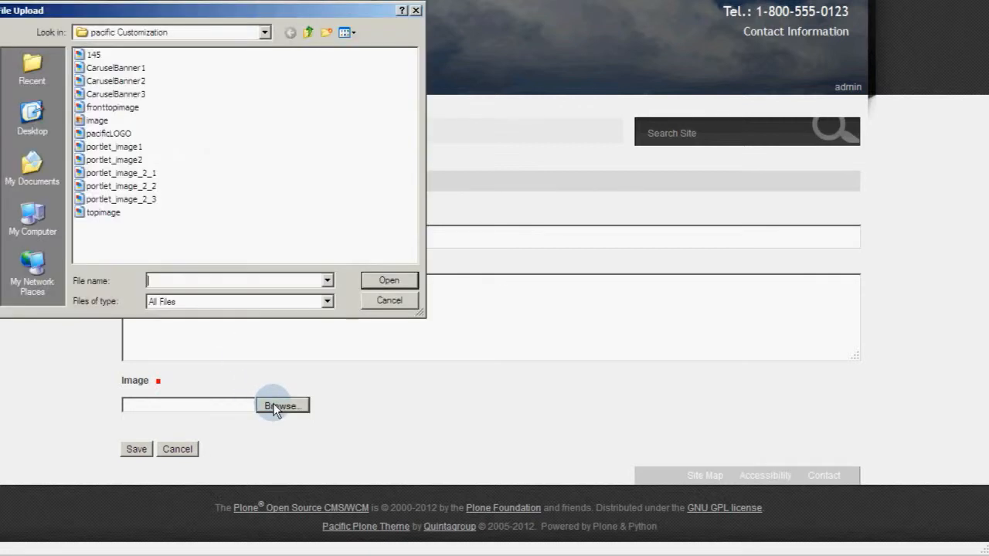
click(103, 212)
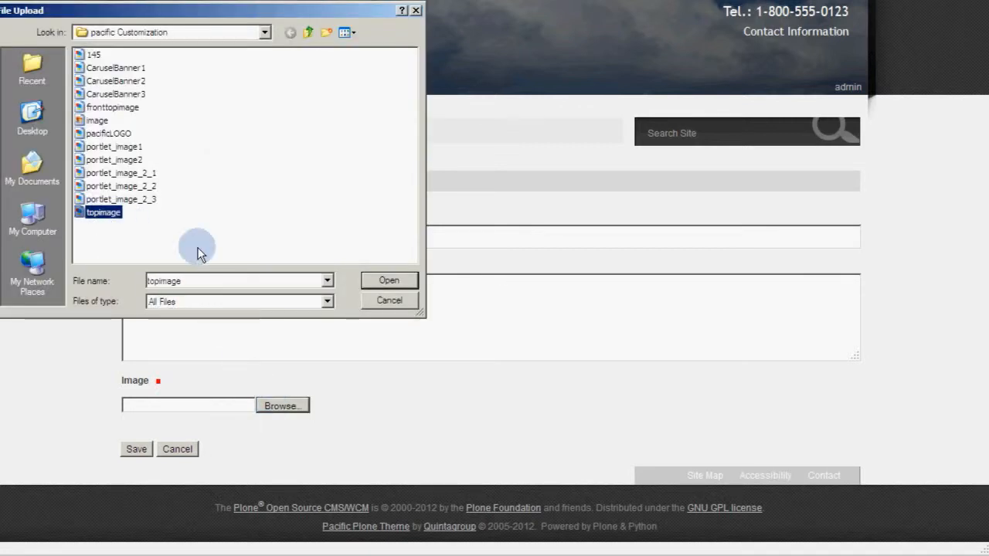
click(389, 280)
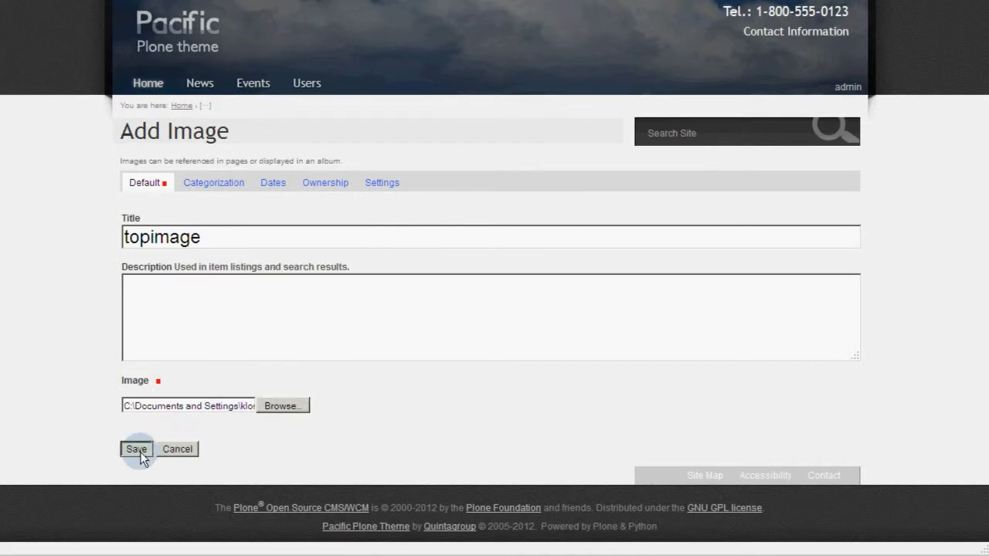
click(136, 449)
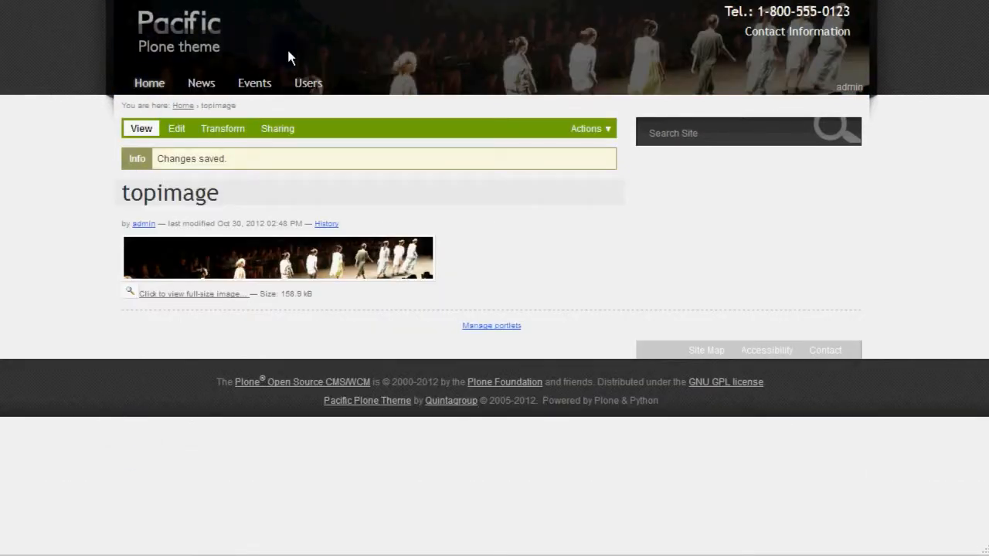
mouse_move(240, 78)
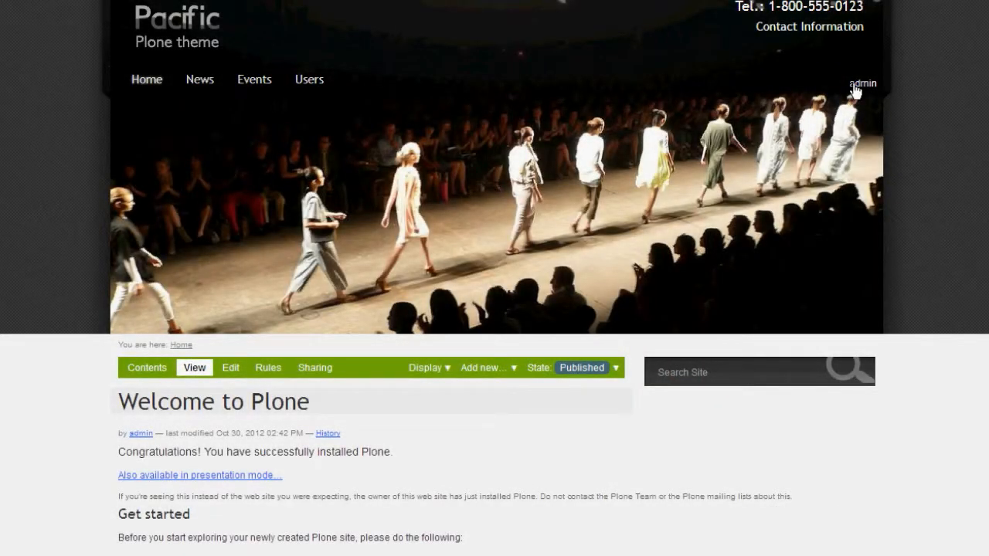
Activate the Carousel for Plone add-on from Site Setup's Add-ons page
click(862, 83)
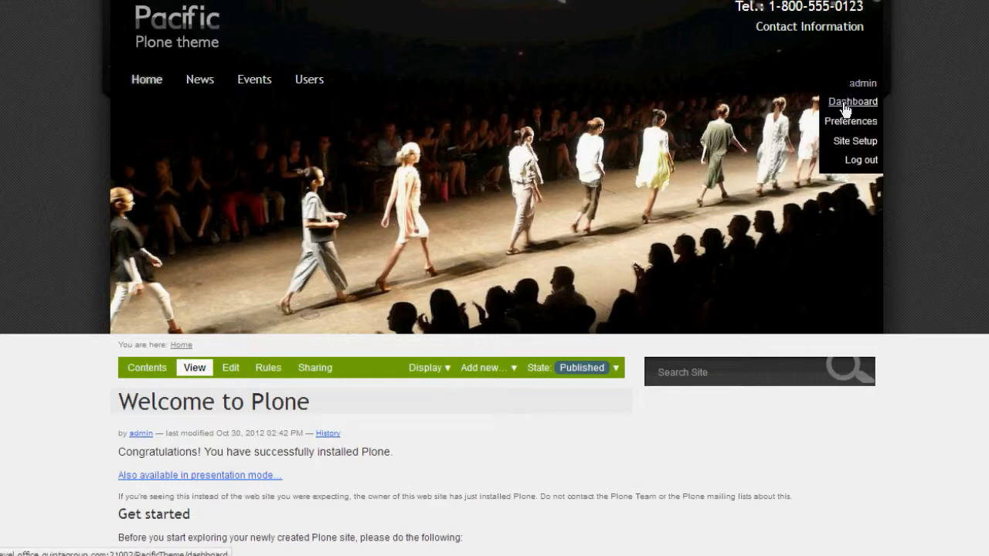
click(855, 141)
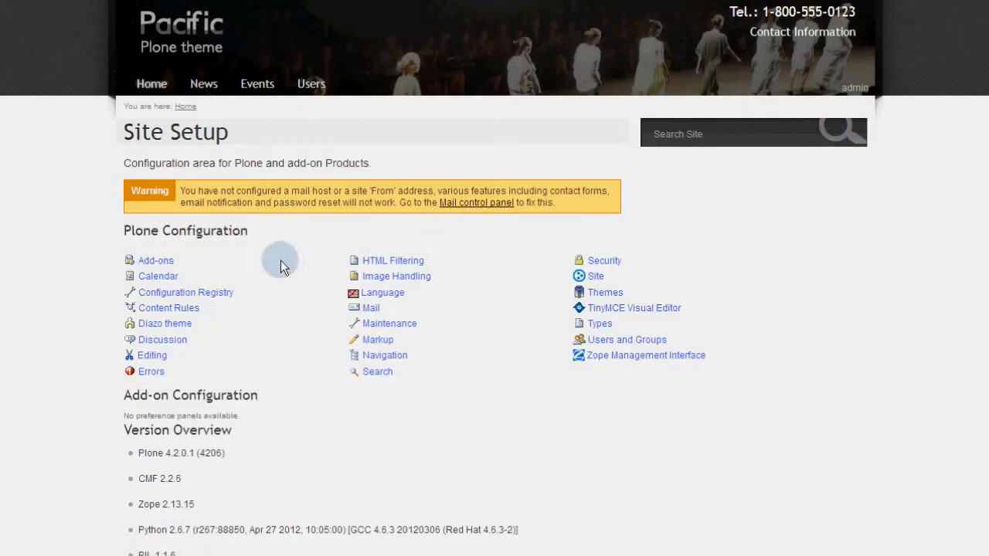
click(155, 260)
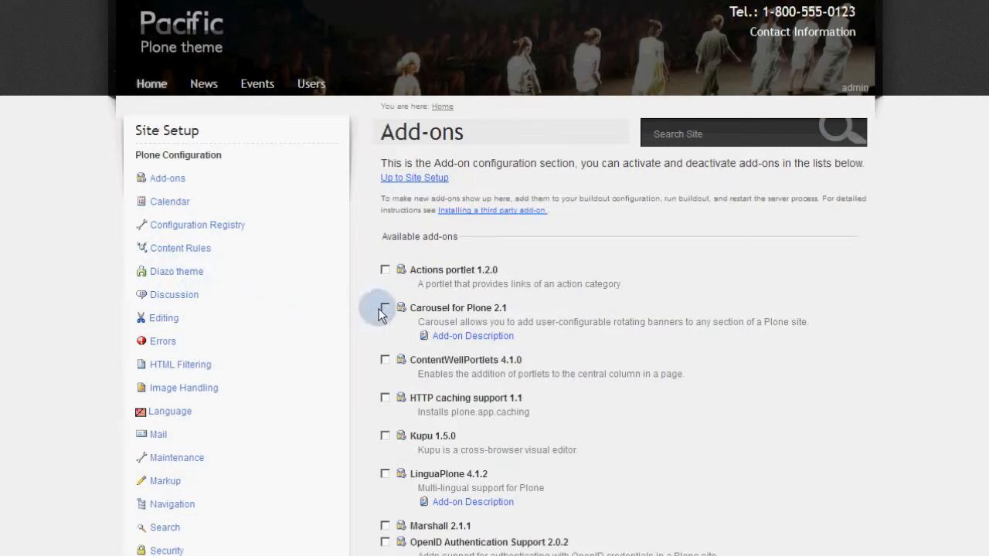
scroll(down, 3)
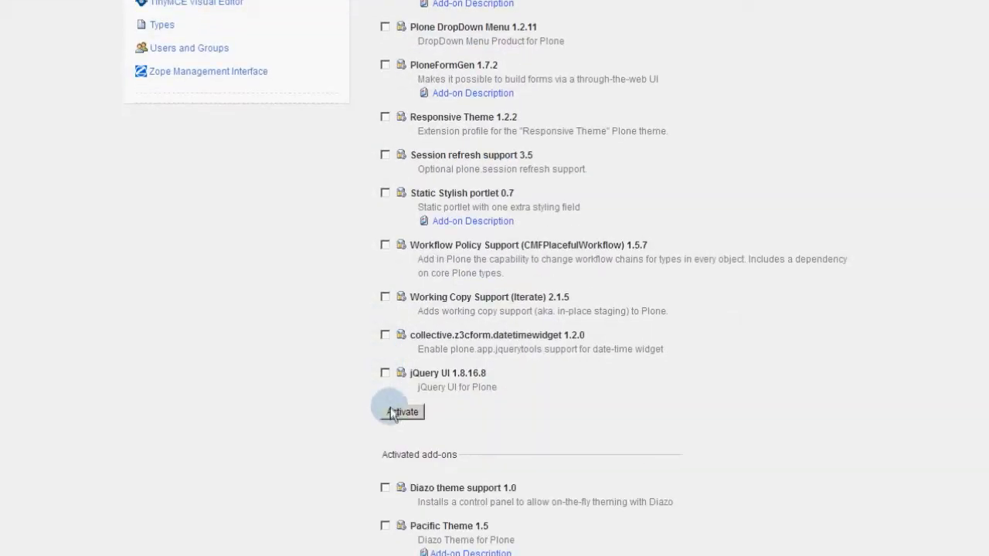
click(407, 411)
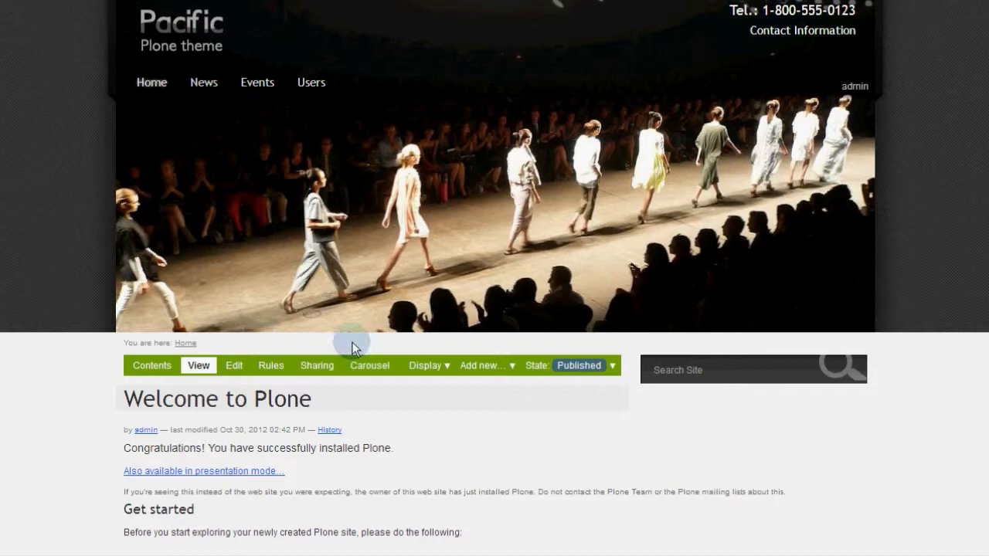
Set the carousel pager type to previous/next buttons and save the settings
click(369, 365)
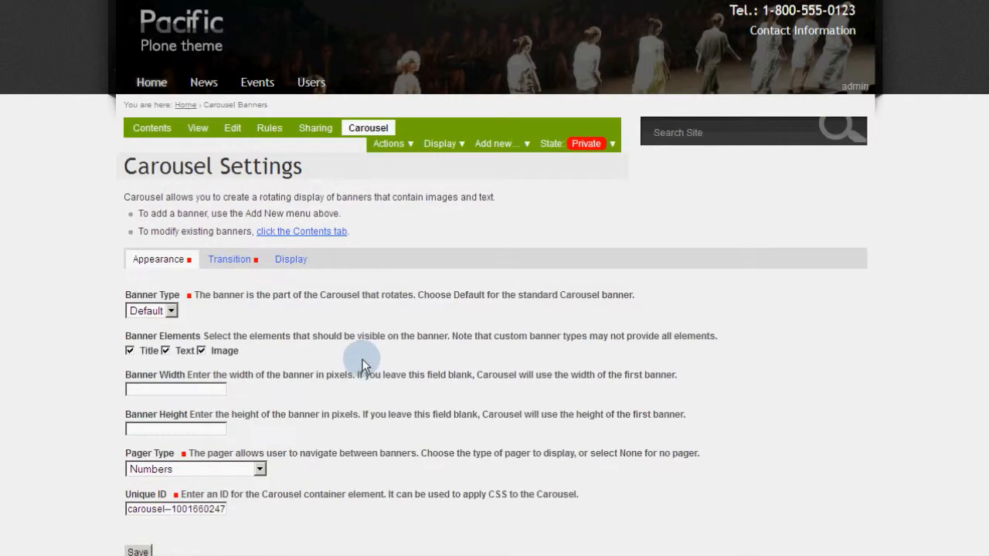
scroll(down, 3)
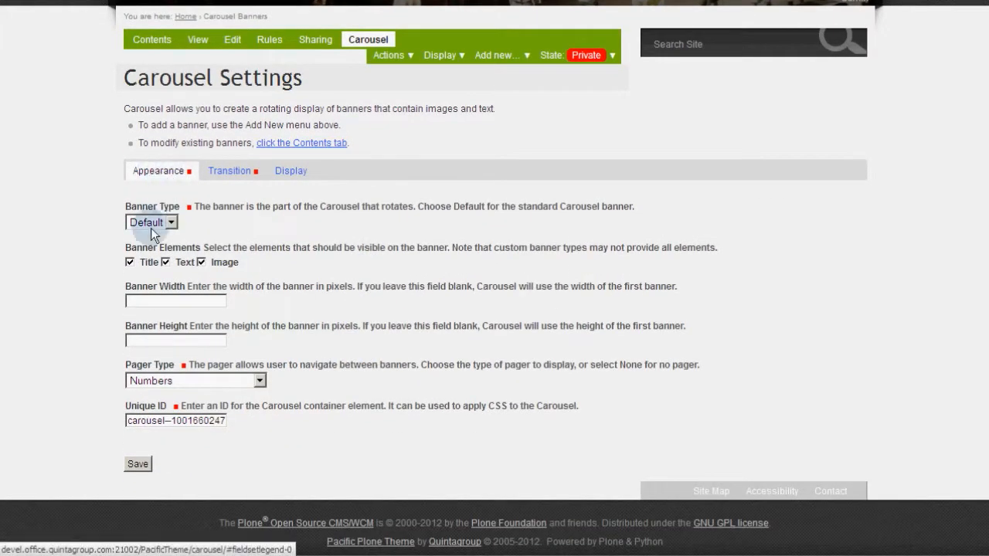
click(194, 380)
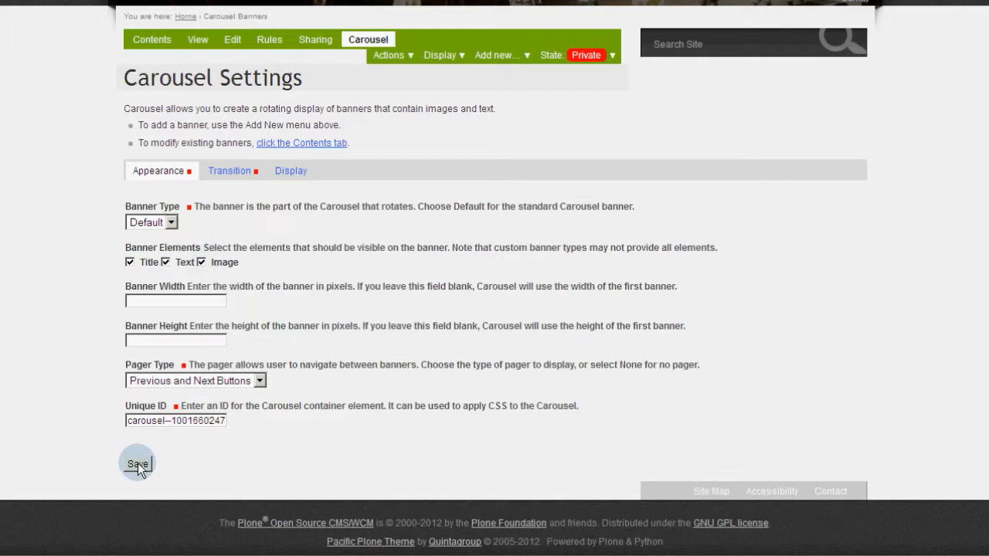
click(136, 464)
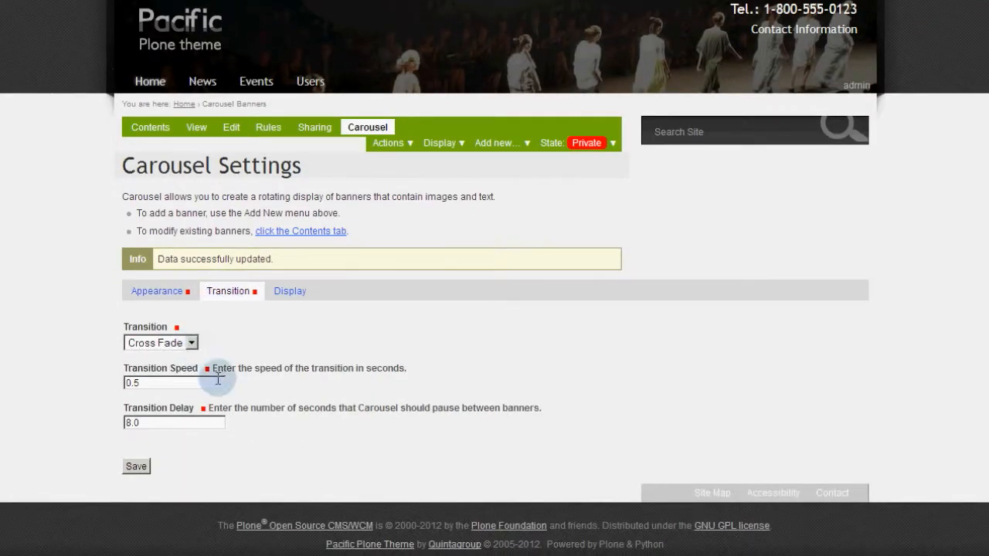
click(290, 291)
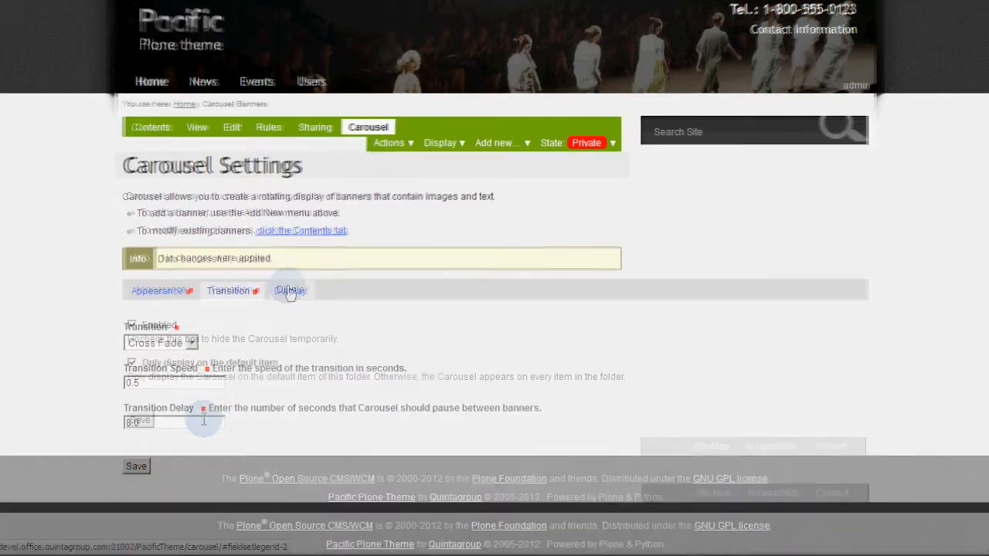
click(291, 289)
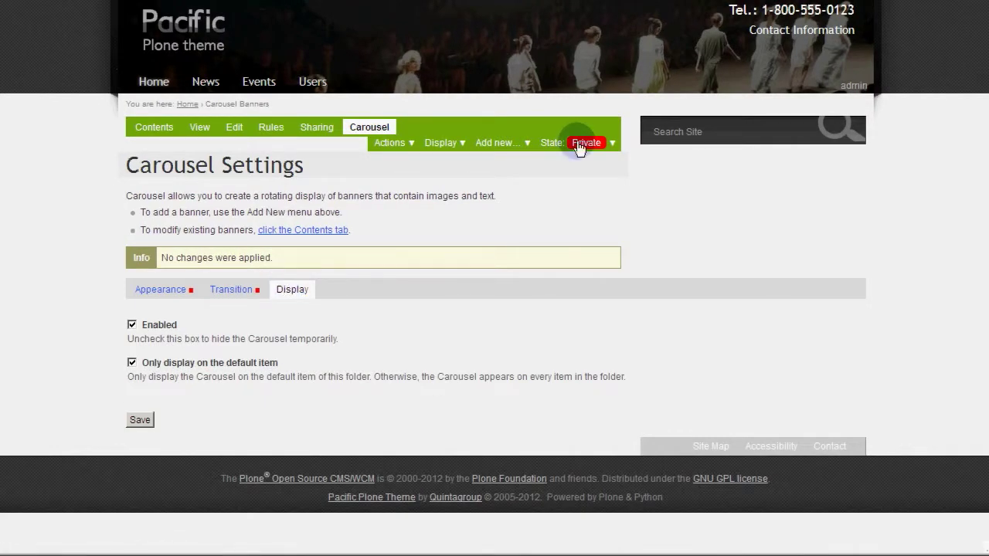
Publish the Carousel Banners folder
click(587, 143)
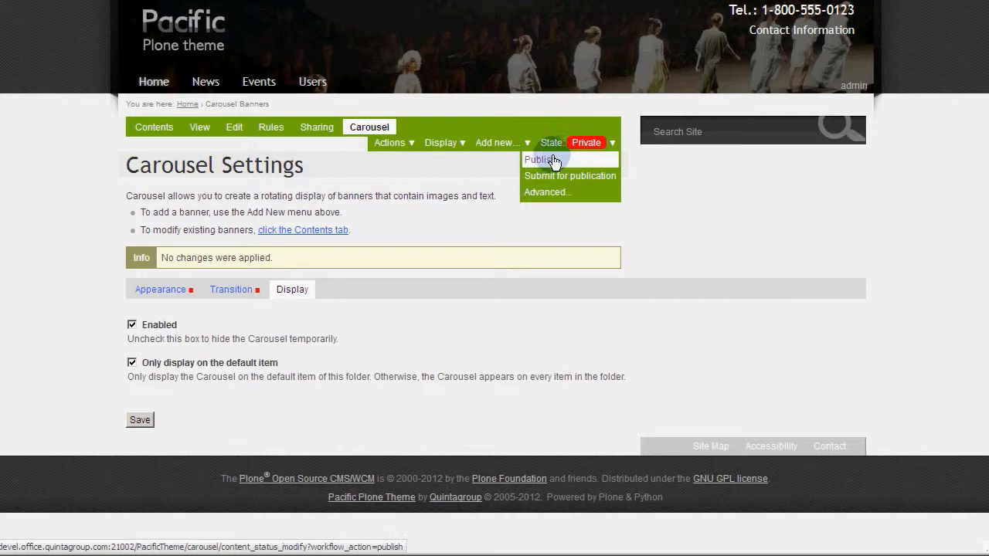
click(538, 160)
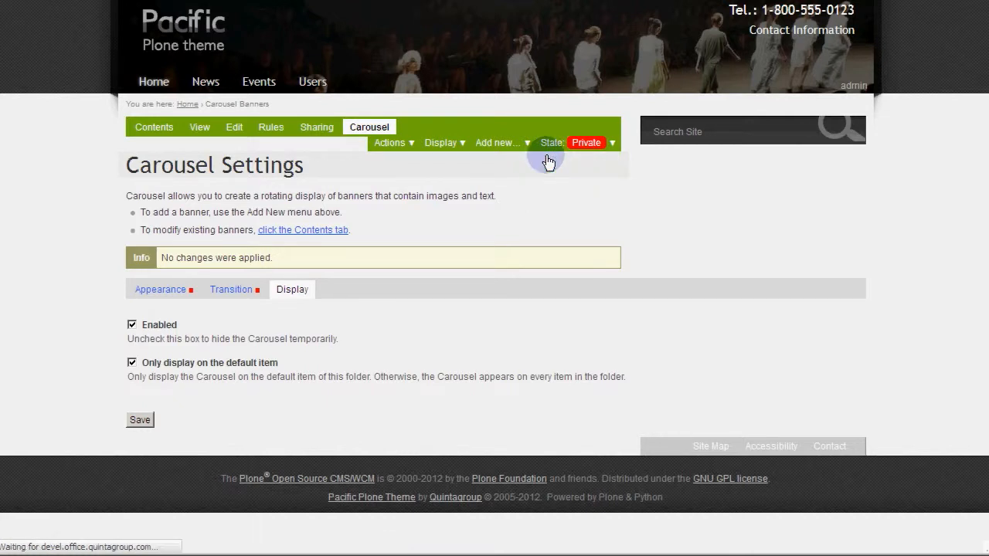
click(592, 142)
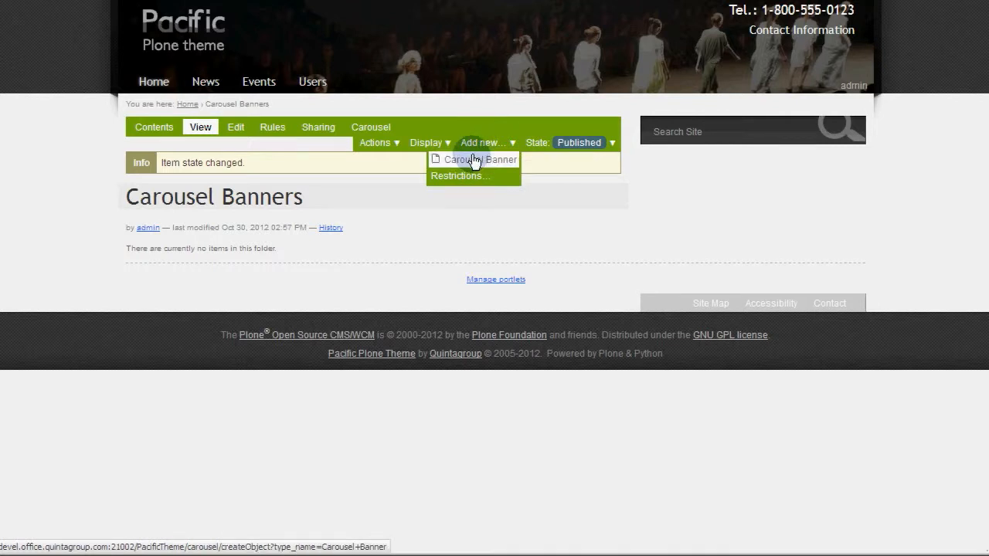
Create banner 'Curabitur venenatis purus vitae sem pharetra' with an image and Phasellus ornare body text
click(479, 159)
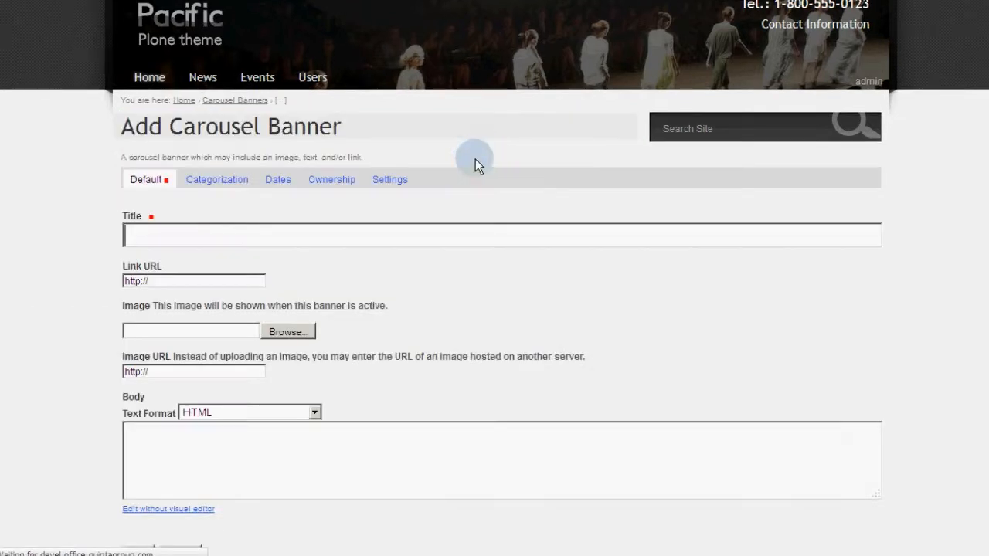
text(Curabitur venenatis purus vitae sem pharetra)
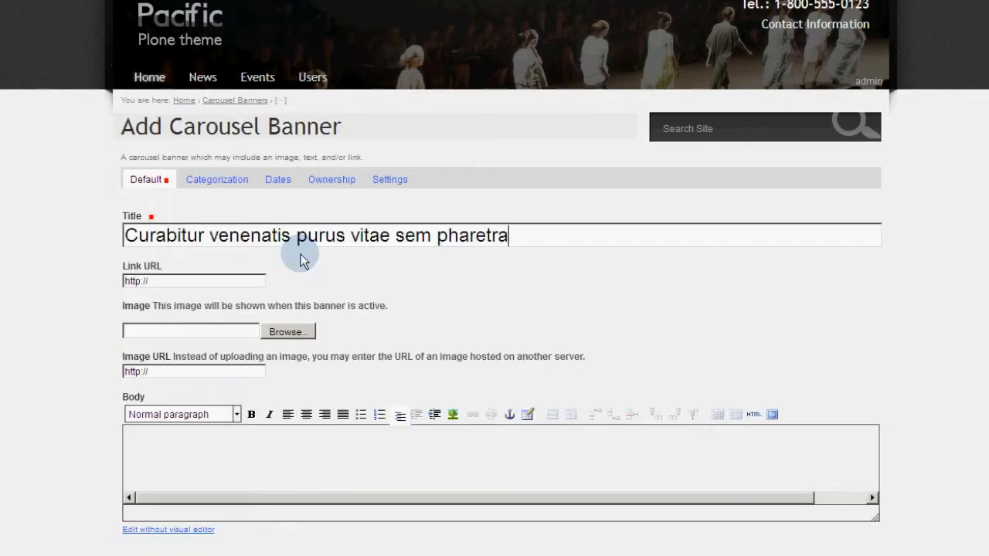
click(288, 332)
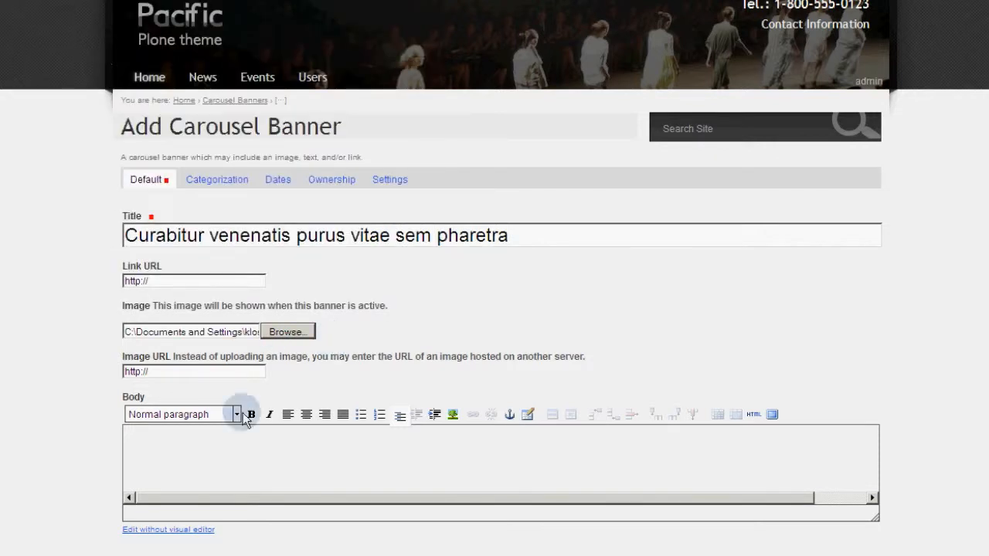
text(Phasellus ornare turpis ut tortor interdum ultricies viverra erat fermentum)
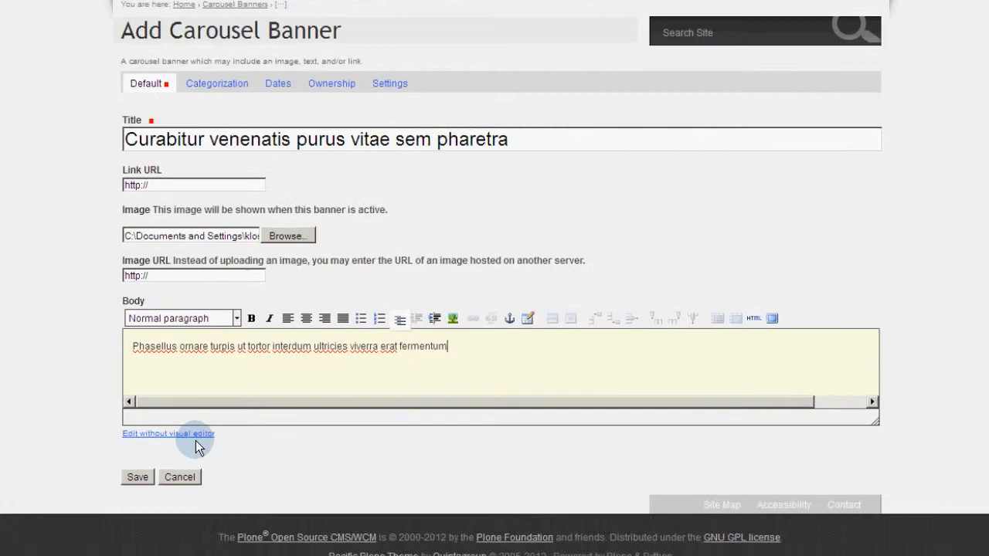
click(137, 476)
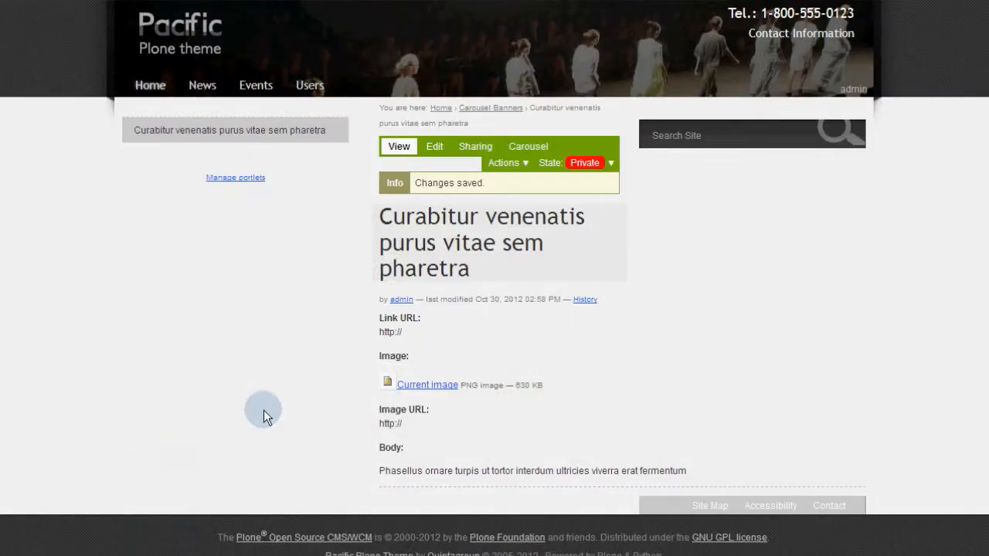
Publish the new banner and return to the home page carousel
click(585, 162)
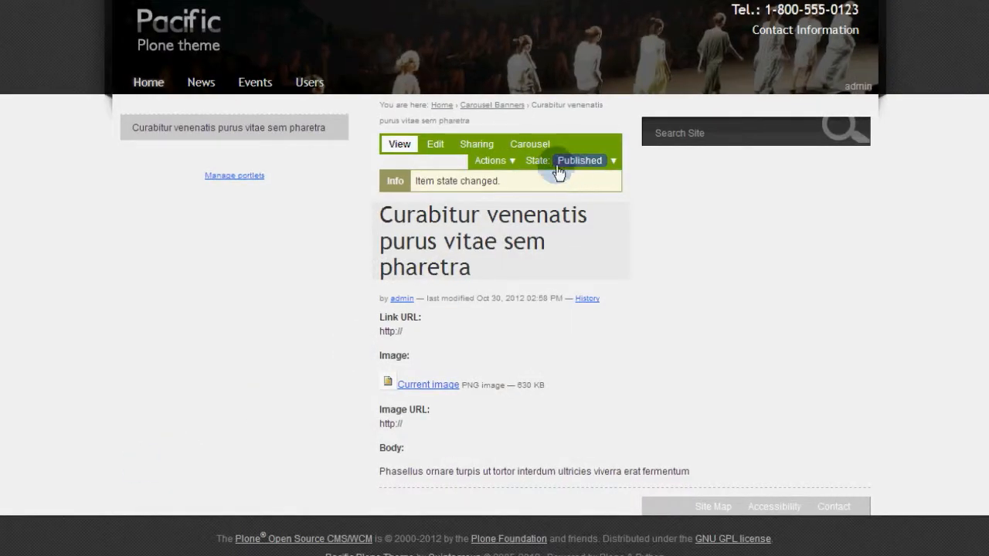
click(529, 143)
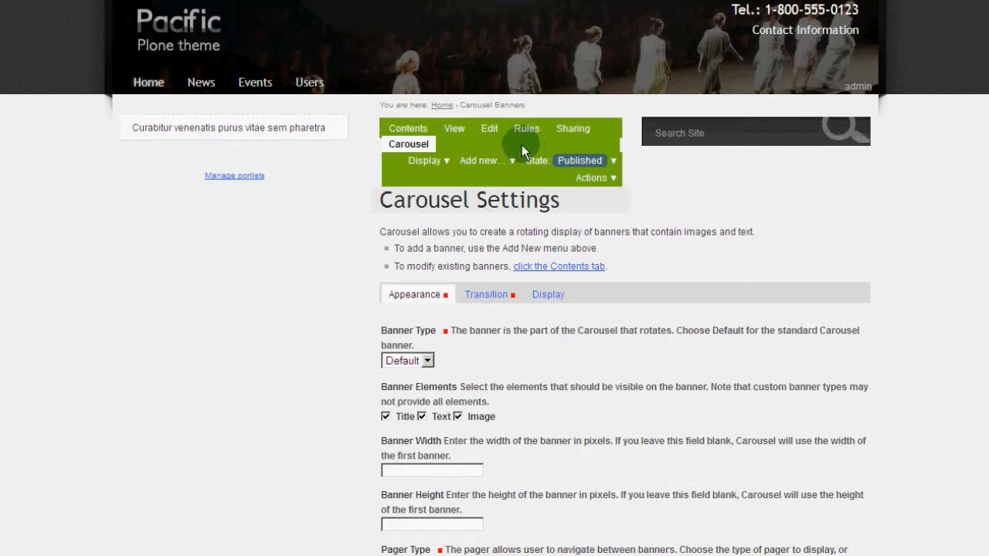
click(483, 160)
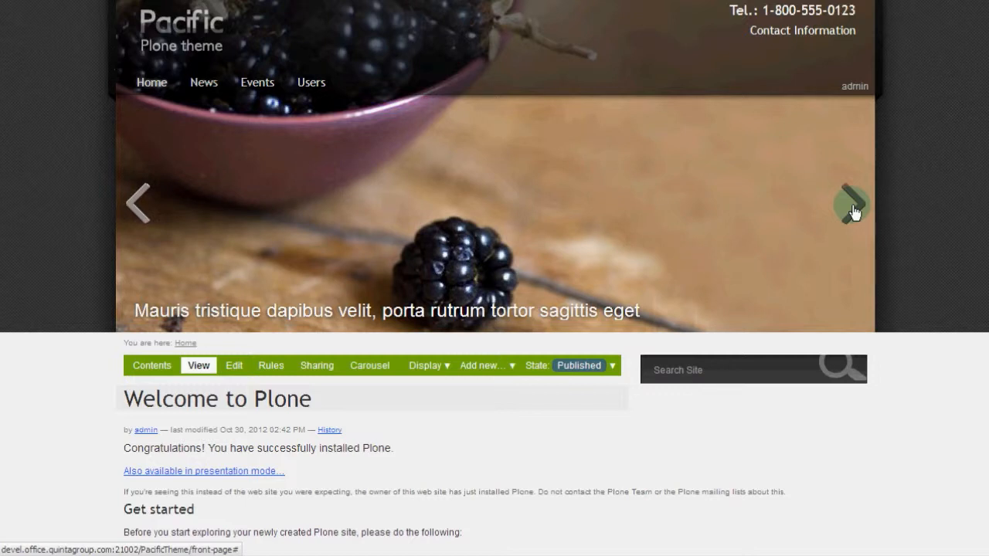
Advance the home carousel to the next banner and open the admin user menu
click(852, 204)
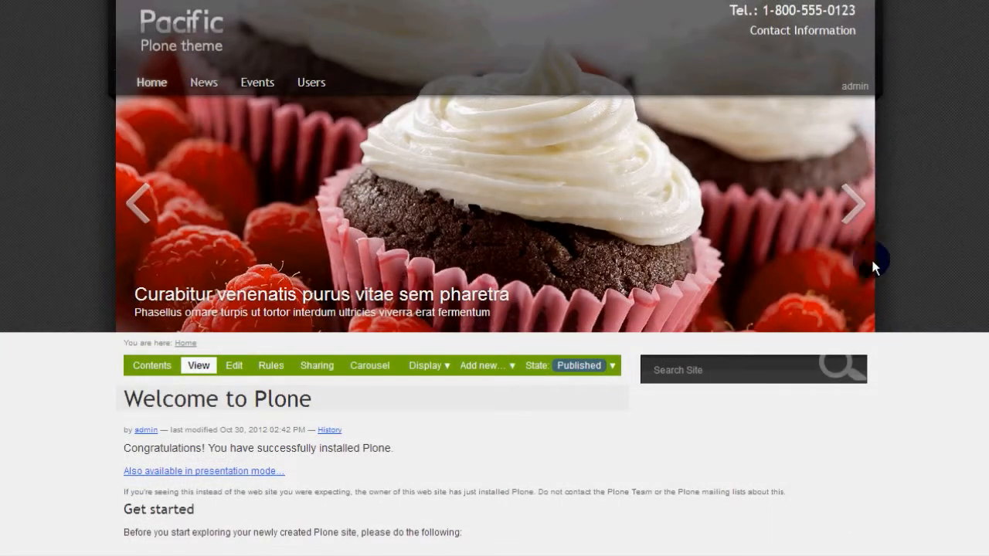
mouse_move(879, 192)
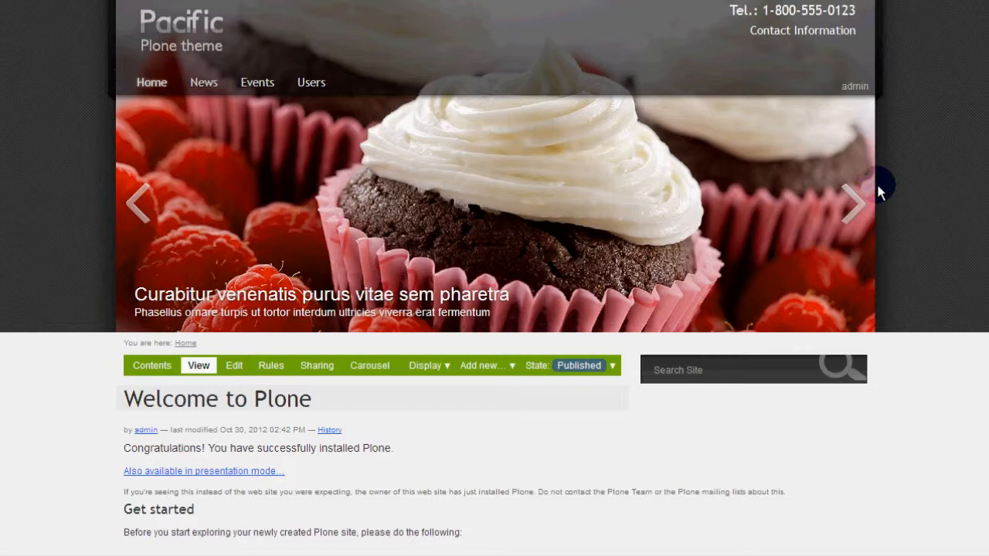
click(855, 86)
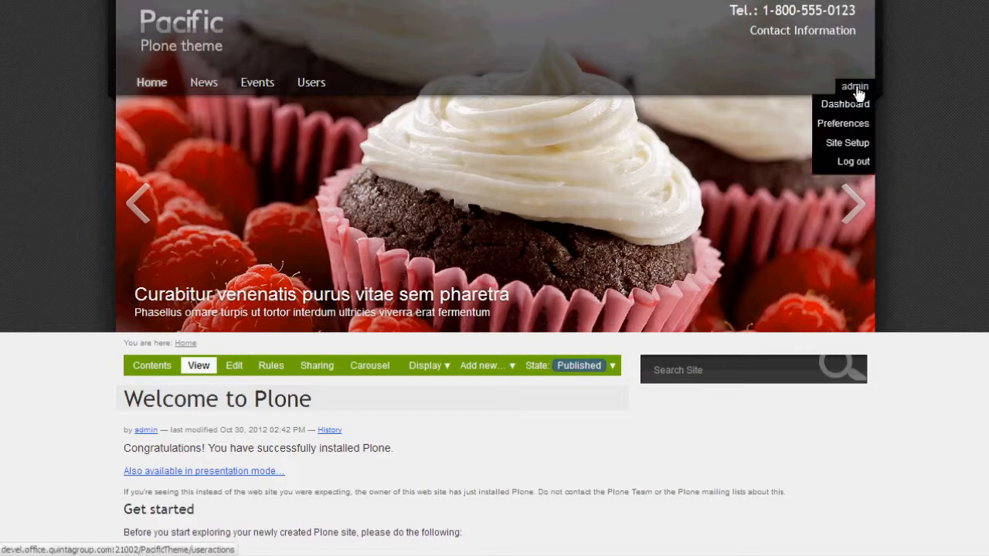
In Diazo advanced parameters, change the header value from 'strong' to 'shadow', save, and go home
click(847, 142)
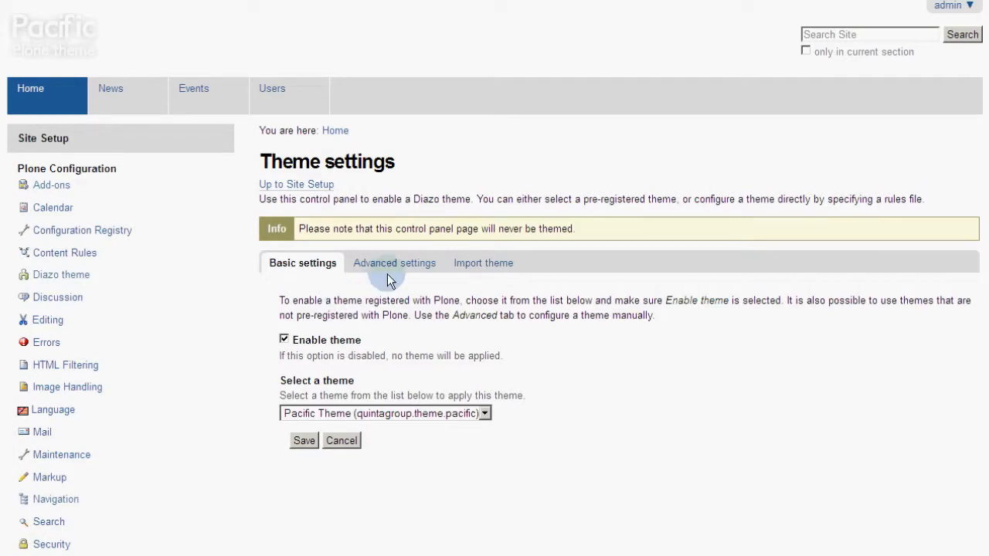
click(394, 262)
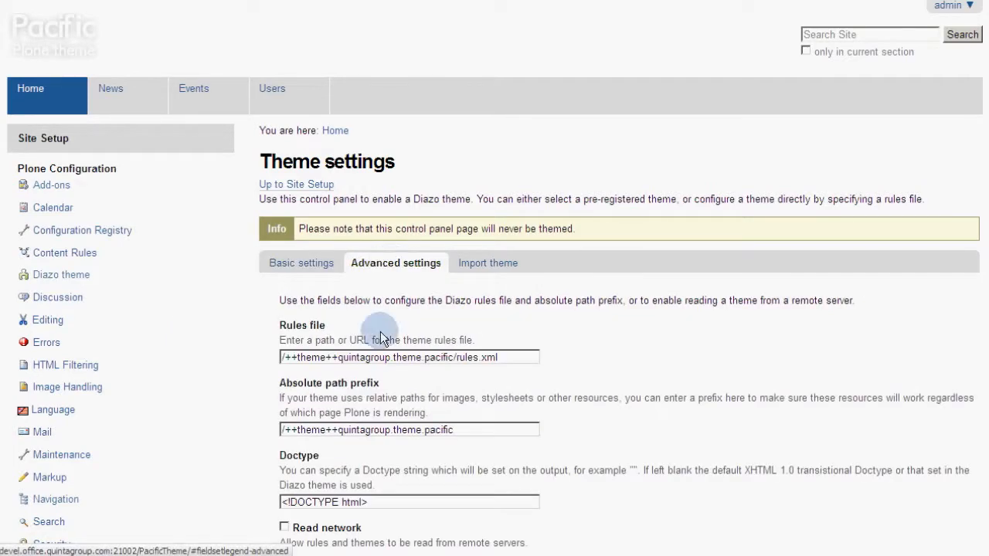
scroll(down, 3)
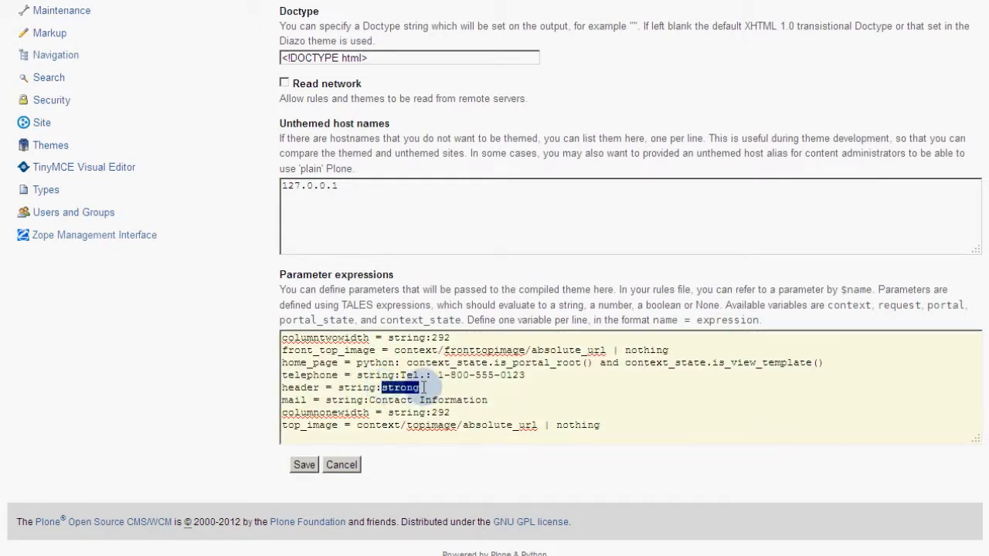
text(shadow)
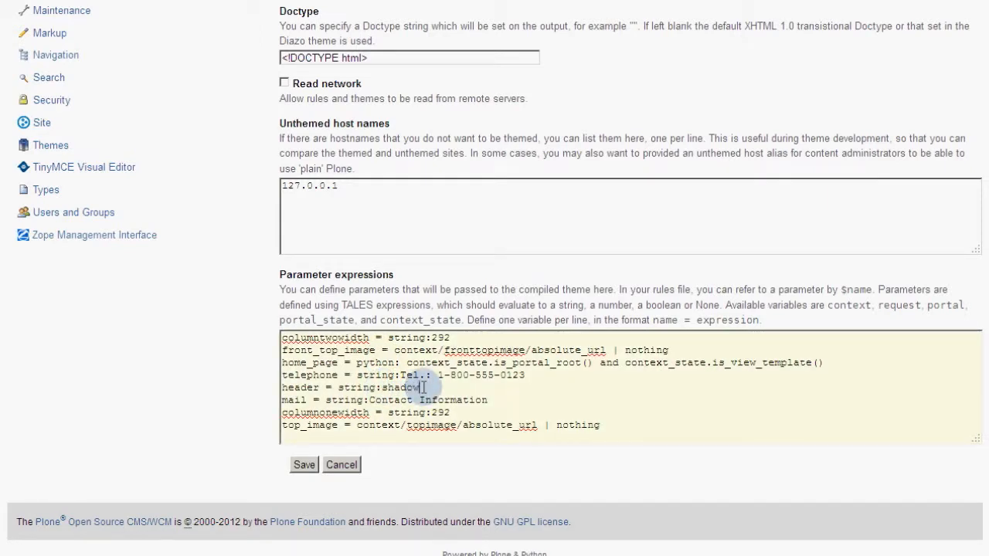
click(303, 464)
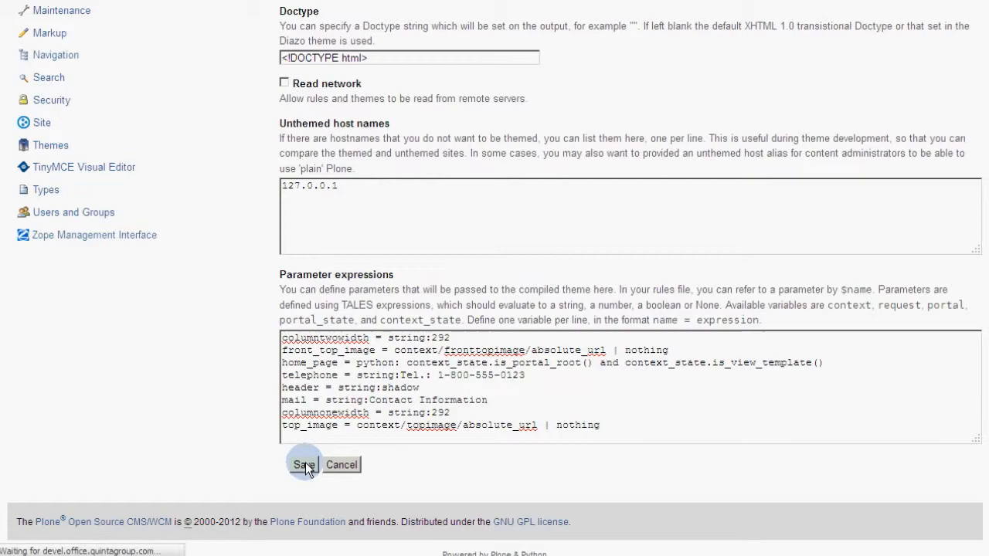
click(303, 465)
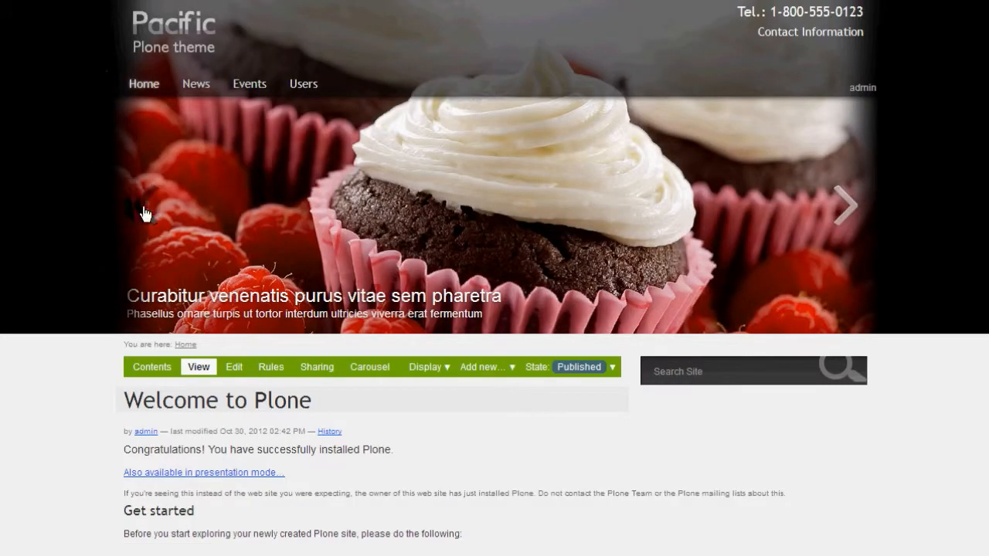
Switch the carousel to another slide and open the admin account menu
click(142, 205)
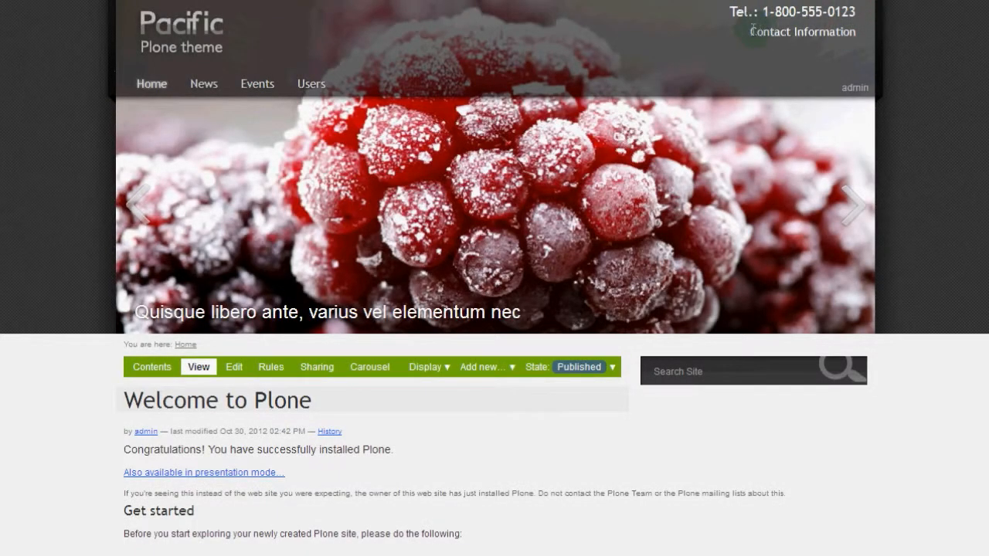
click(855, 86)
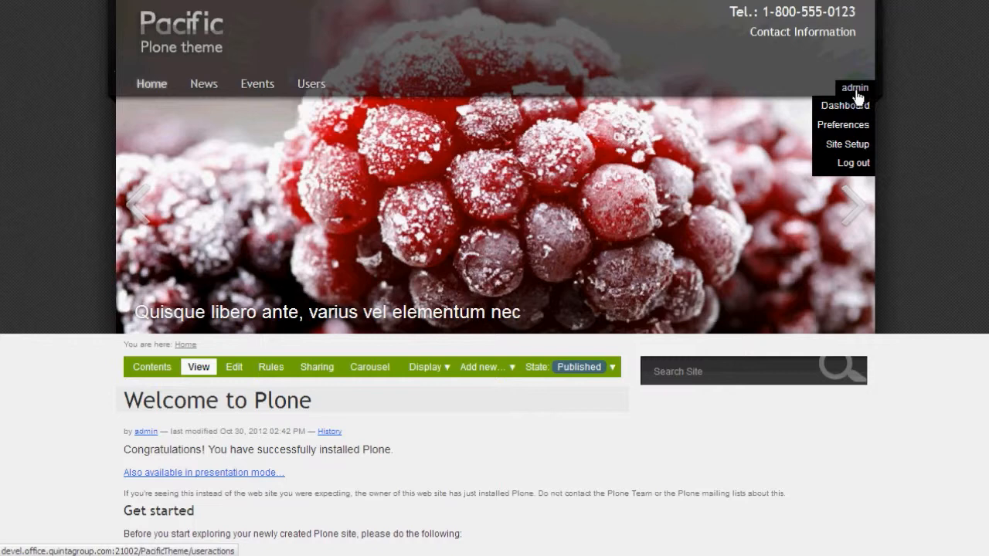
mouse_move(847, 144)
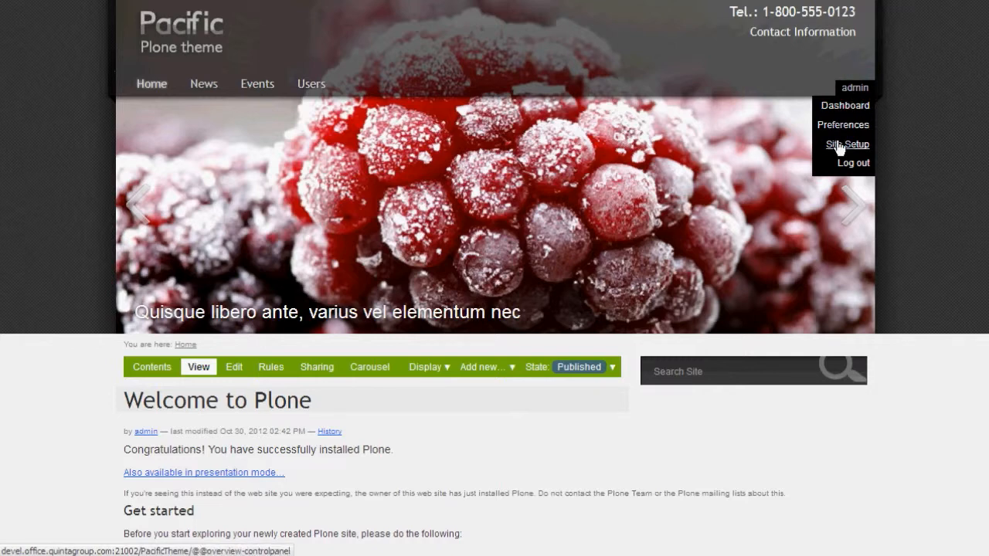
click(846, 144)
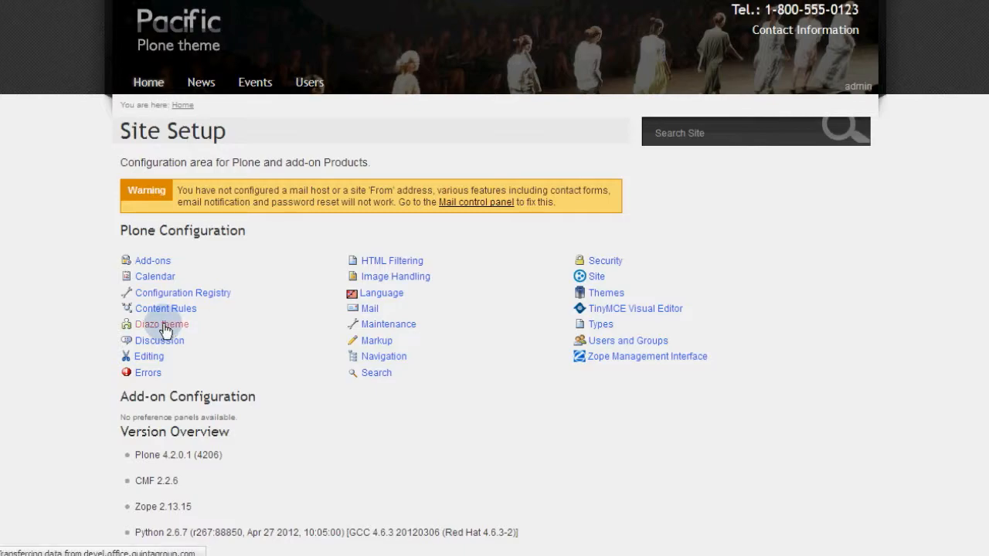
click(162, 324)
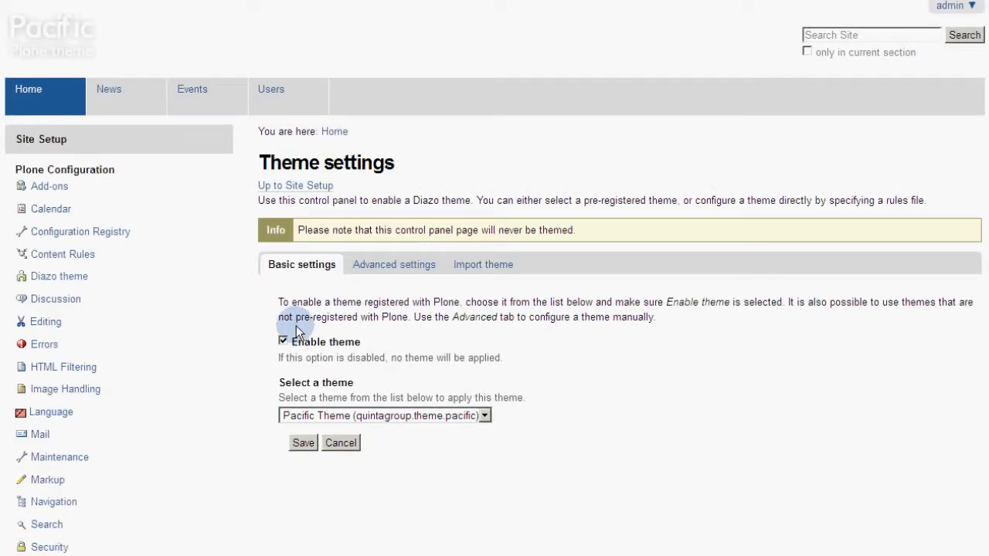
click(394, 264)
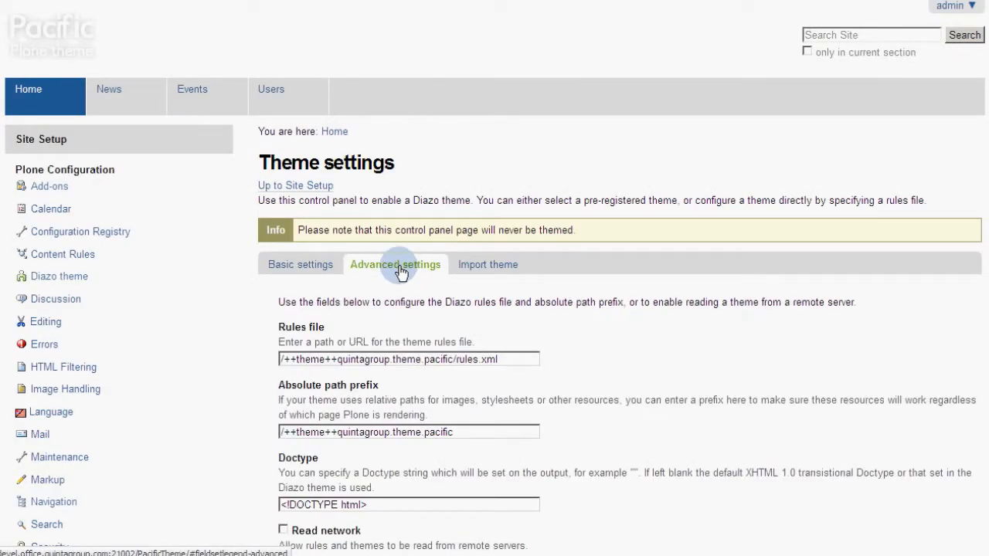
scroll(down, 3)
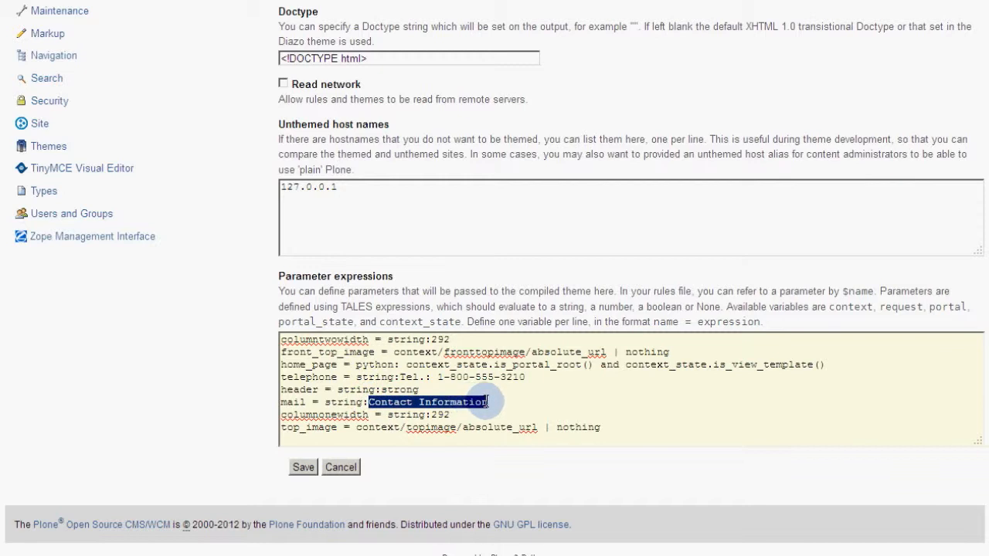
text(Duis pulvinar risus sit amet purus pretium)
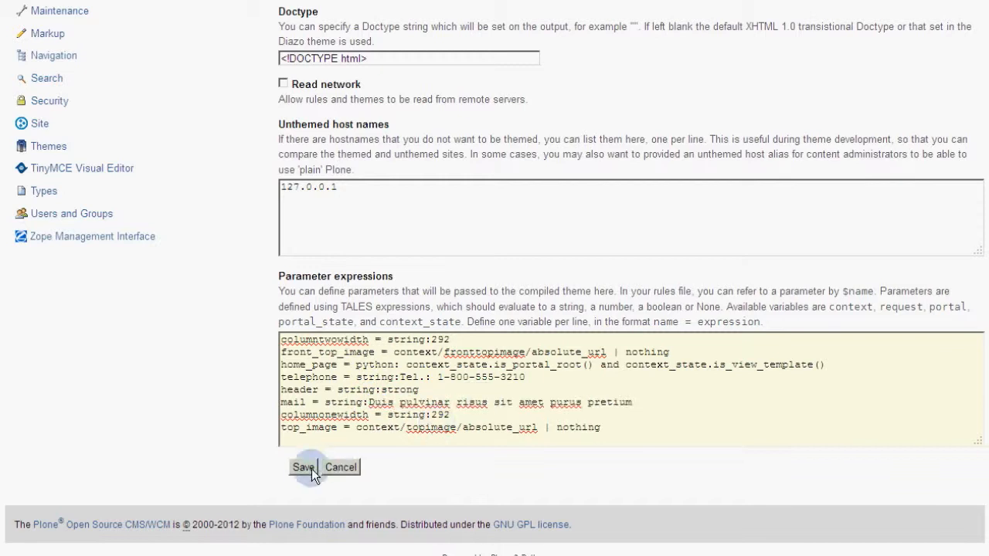
click(304, 467)
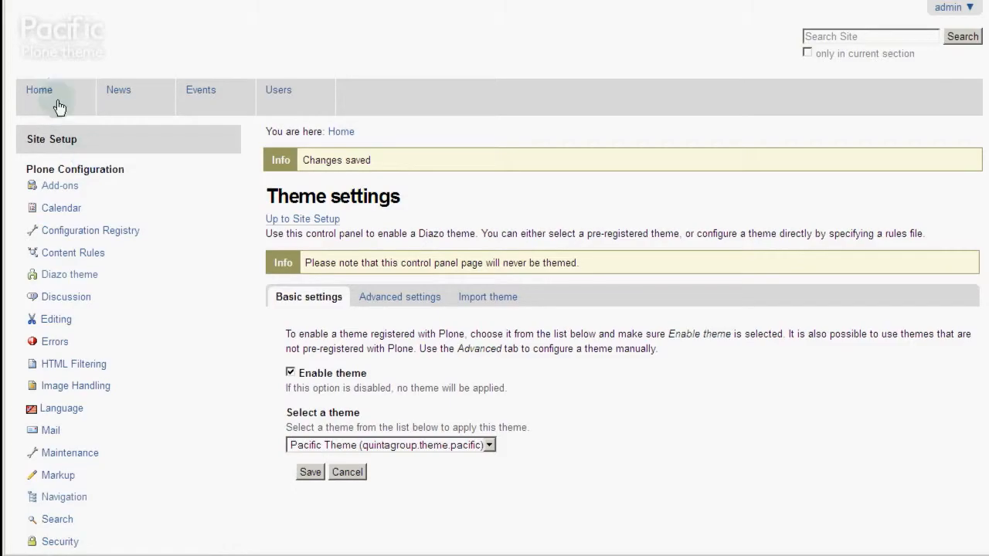
click(38, 90)
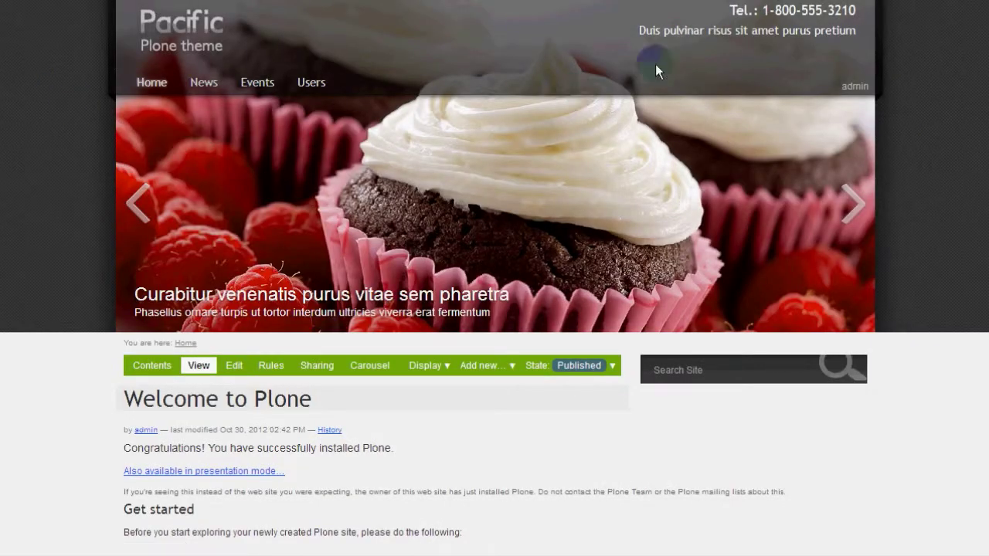
mouse_move(861, 15)
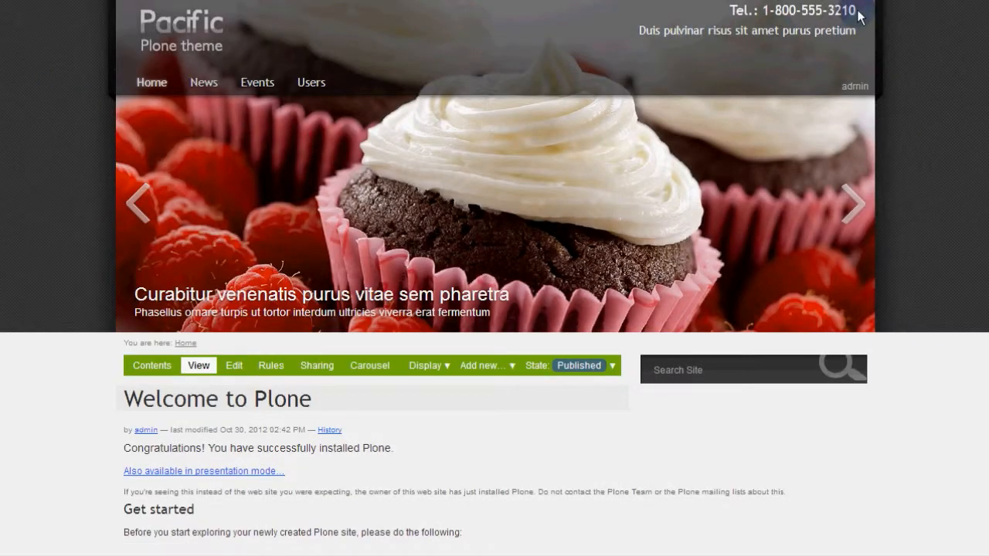
mouse_move(711, 14)
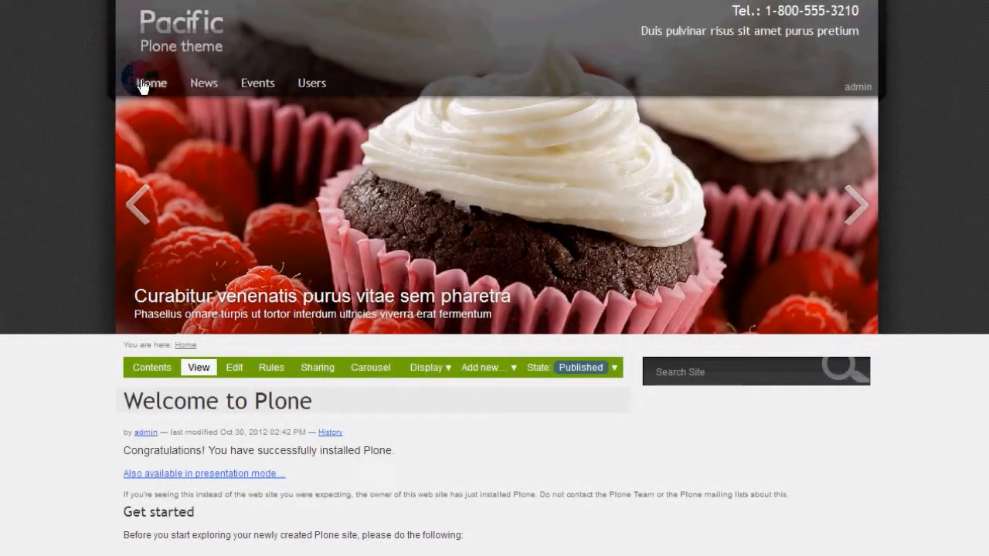
mouse_move(311, 83)
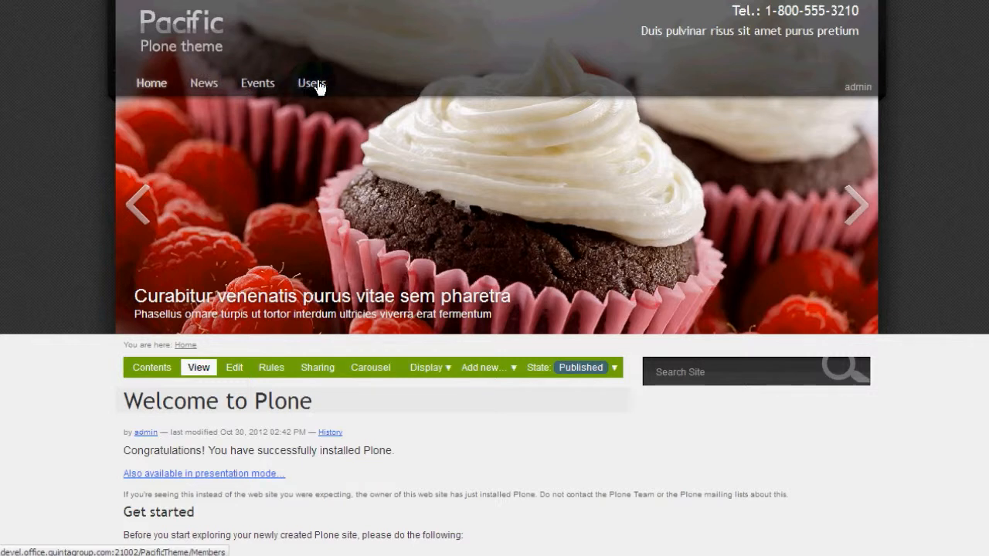
mouse_move(583, 101)
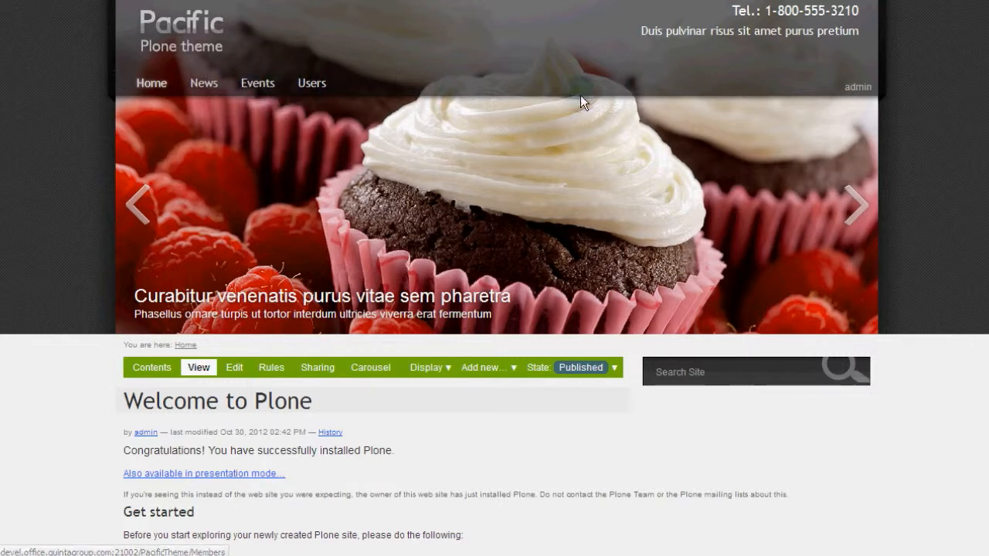
Activate the Plone DropDown Menu 1.2.11 add-on from Site Setup's Add-ons page
click(858, 86)
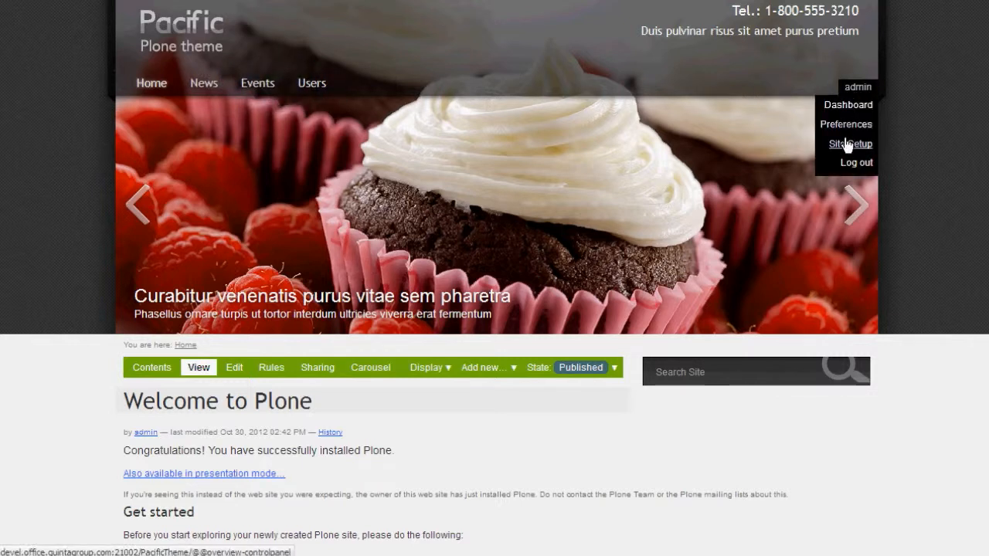
click(849, 143)
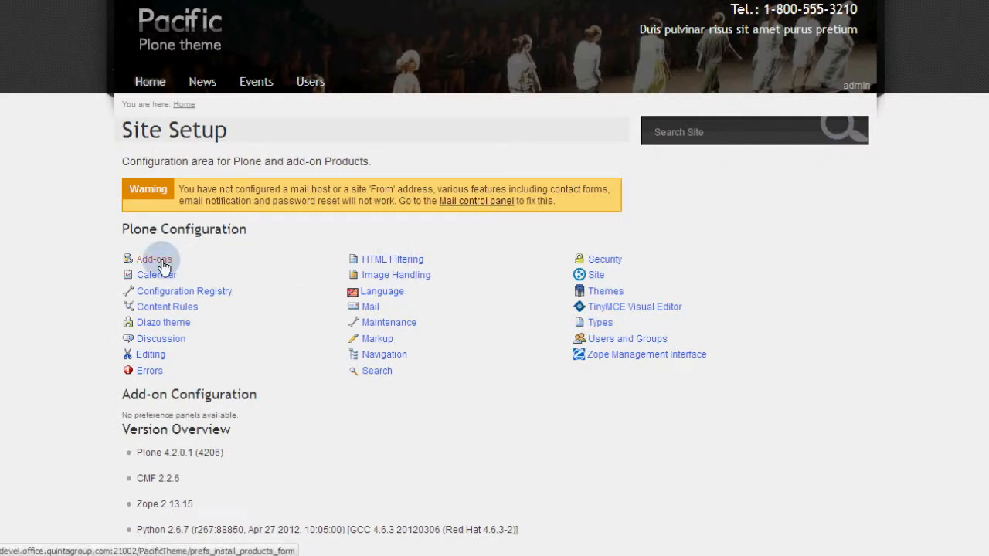
click(153, 258)
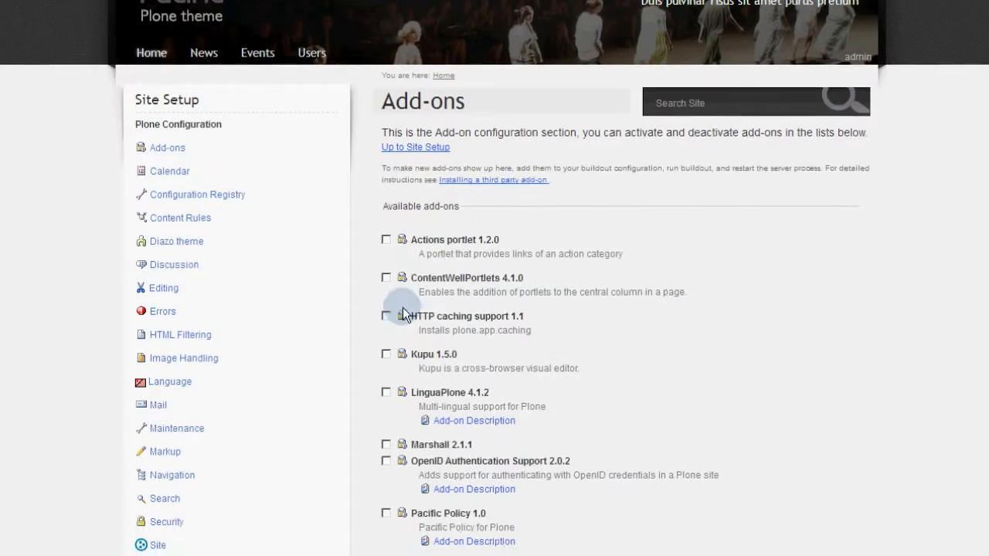
scroll(down, 3)
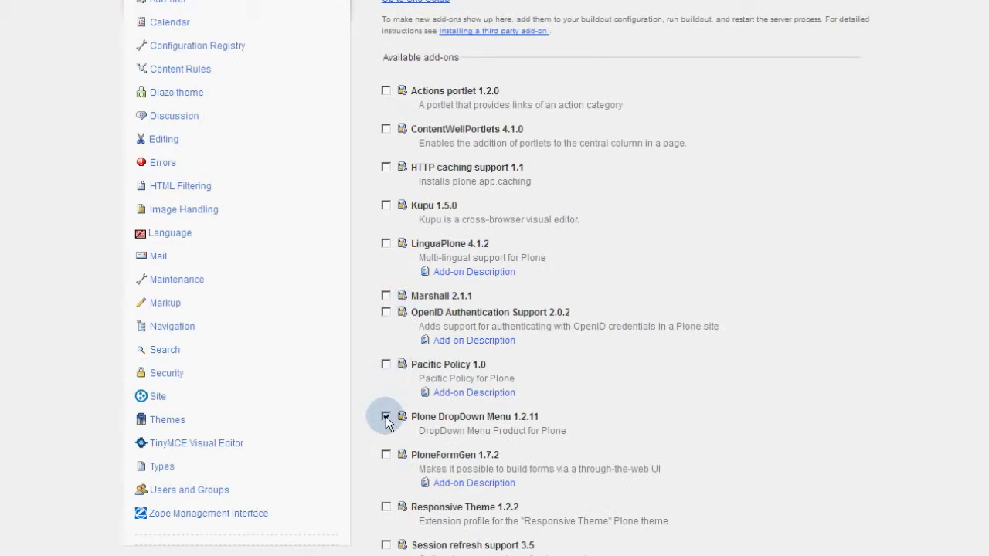
click(385, 417)
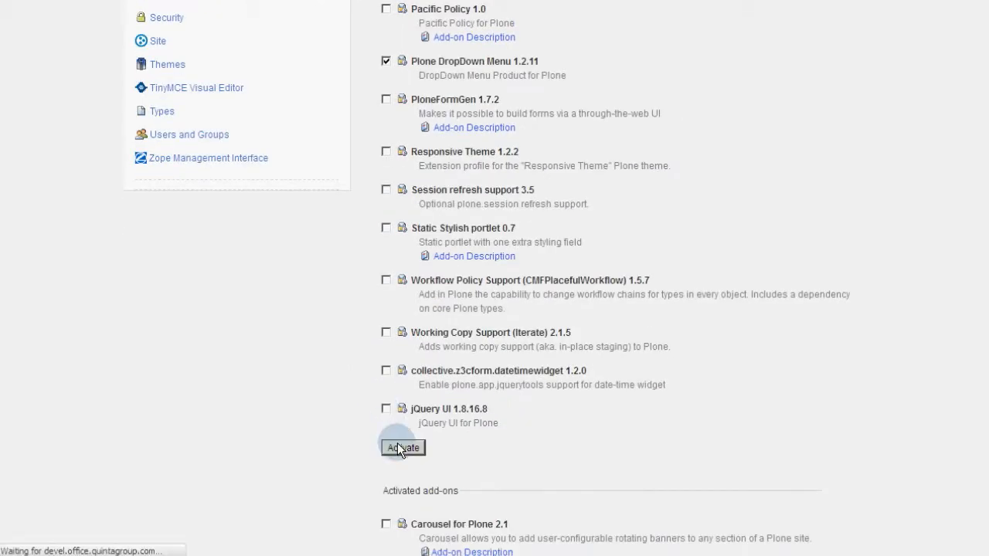
click(402, 447)
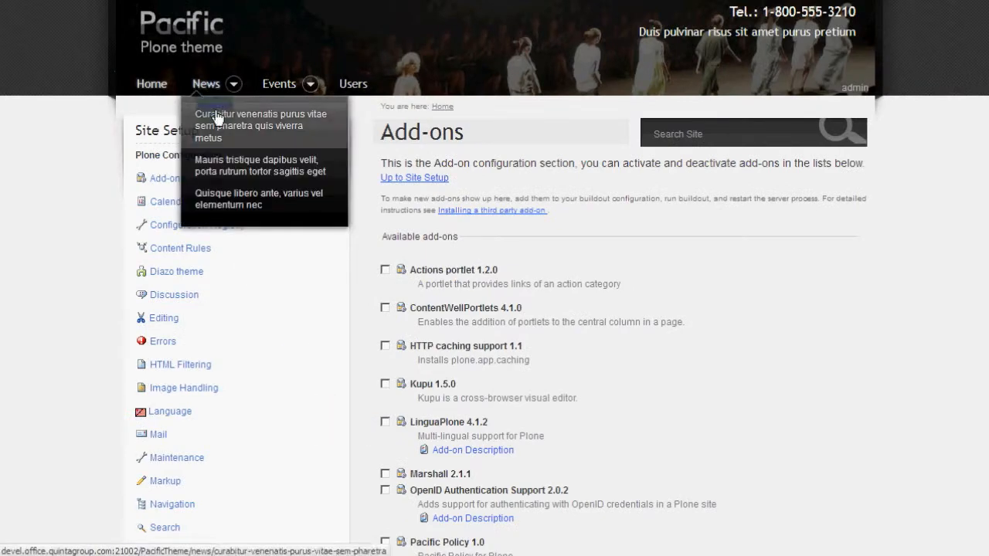
mouse_move(221, 199)
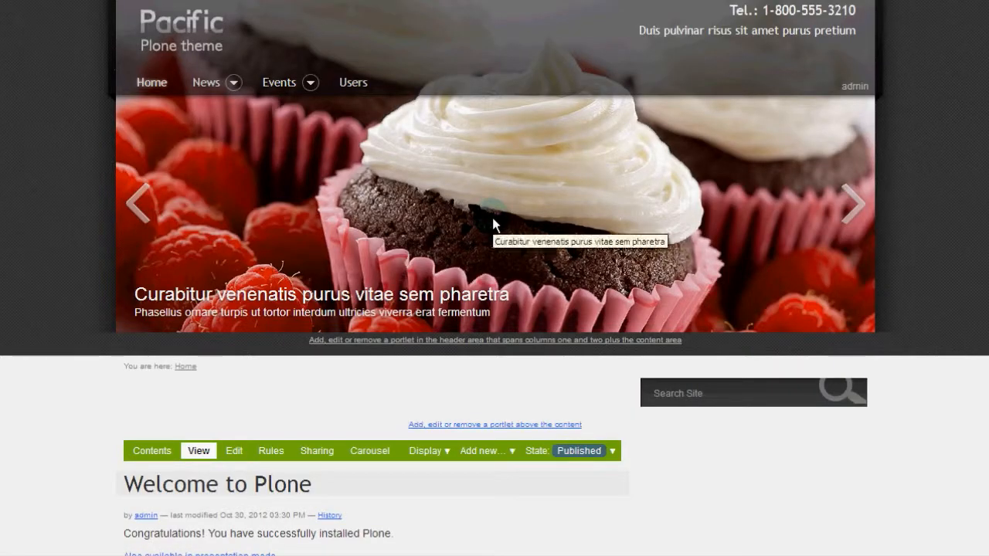
scroll(down, 3)
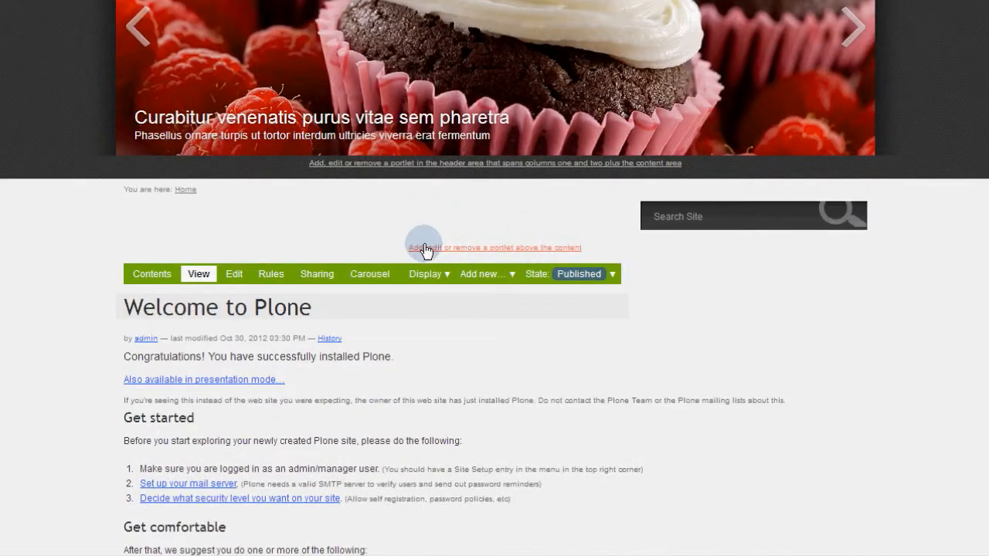
mouse_move(555, 250)
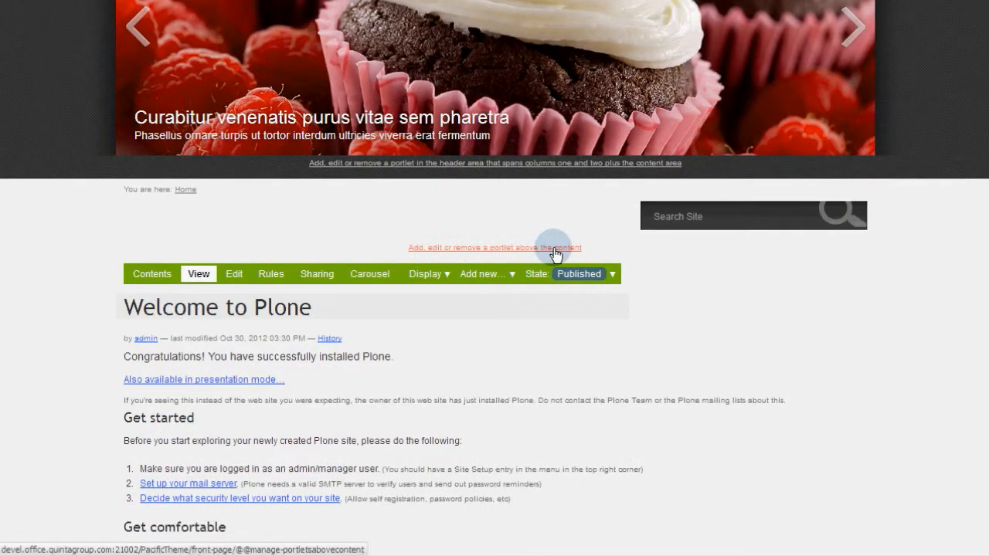
scroll(down, 3)
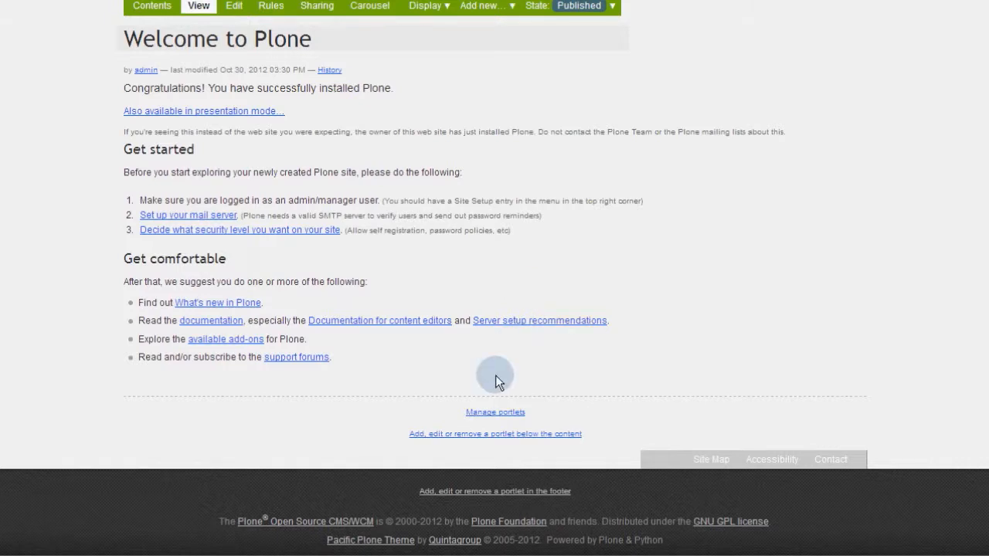
mouse_move(441, 437)
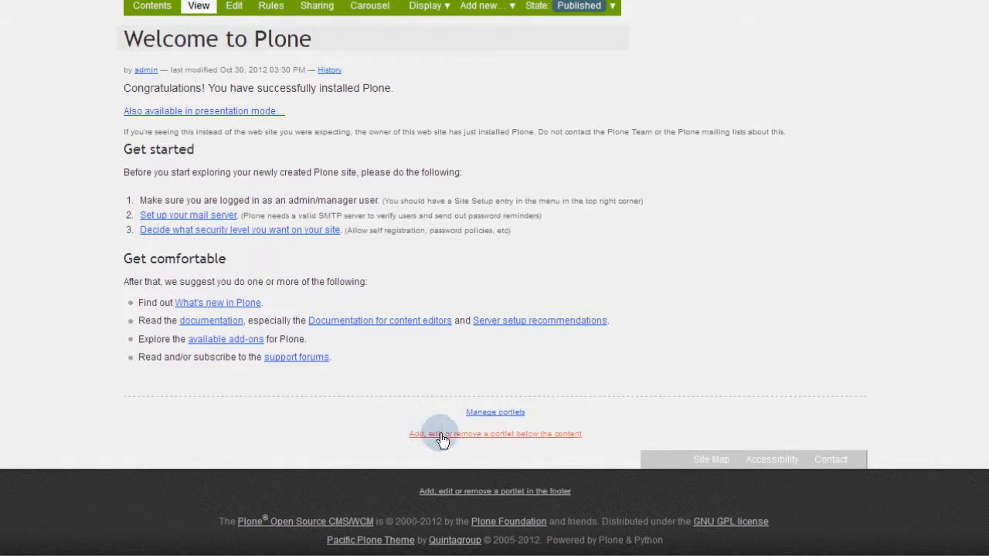
mouse_move(495, 463)
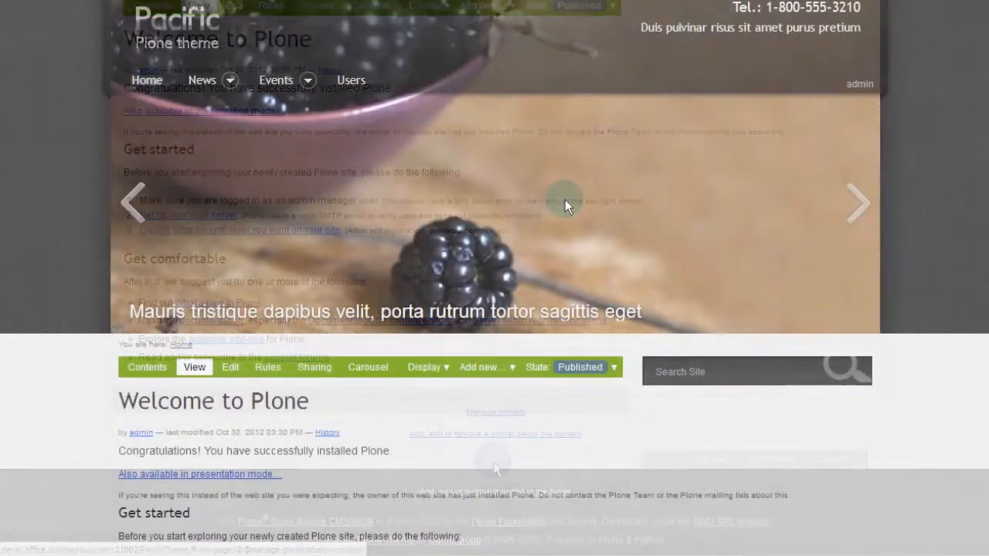
Activate ContentWellPortlets 4.1.0 in Site Setup Add-ons, then return to the front page
click(859, 83)
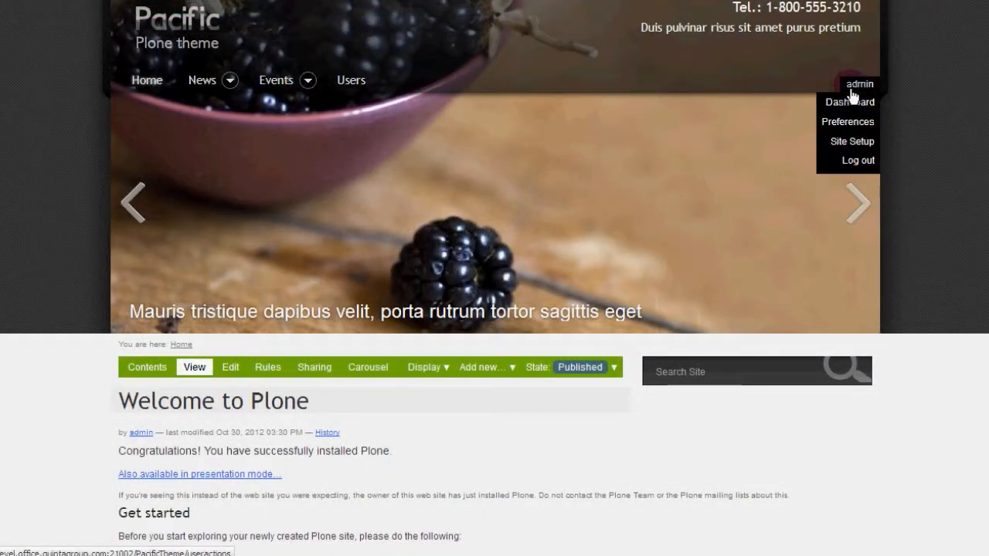
click(852, 141)
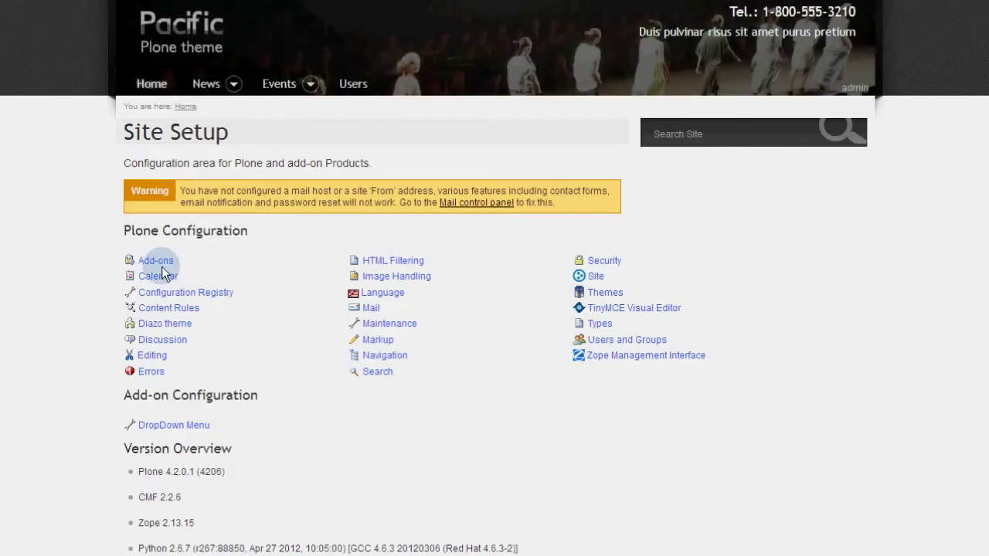
click(155, 260)
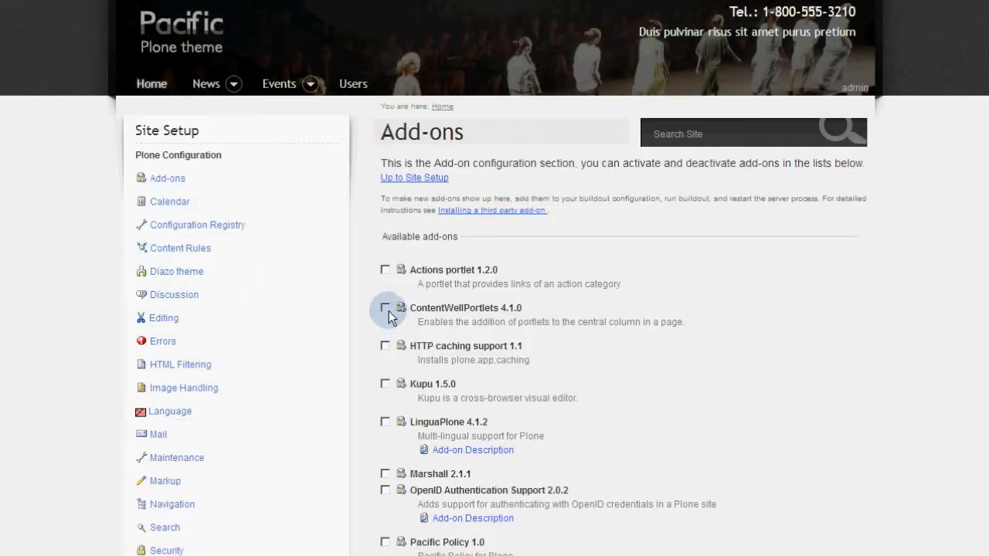
scroll(down, 3)
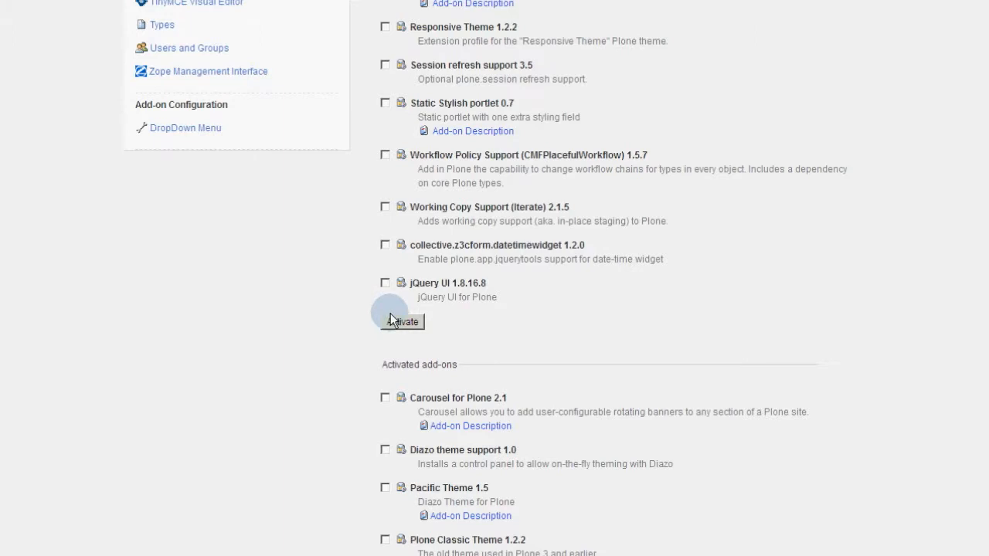
click(399, 321)
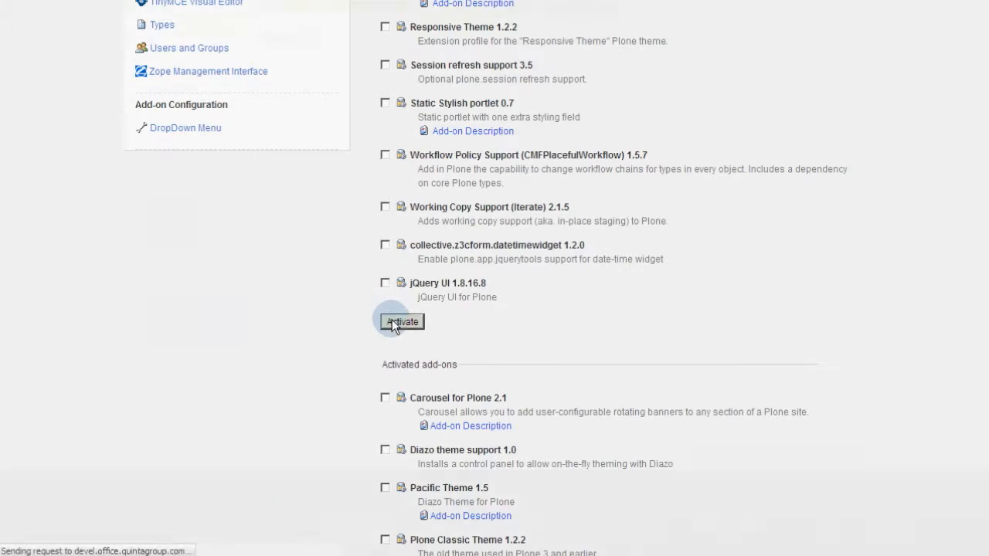
click(401, 321)
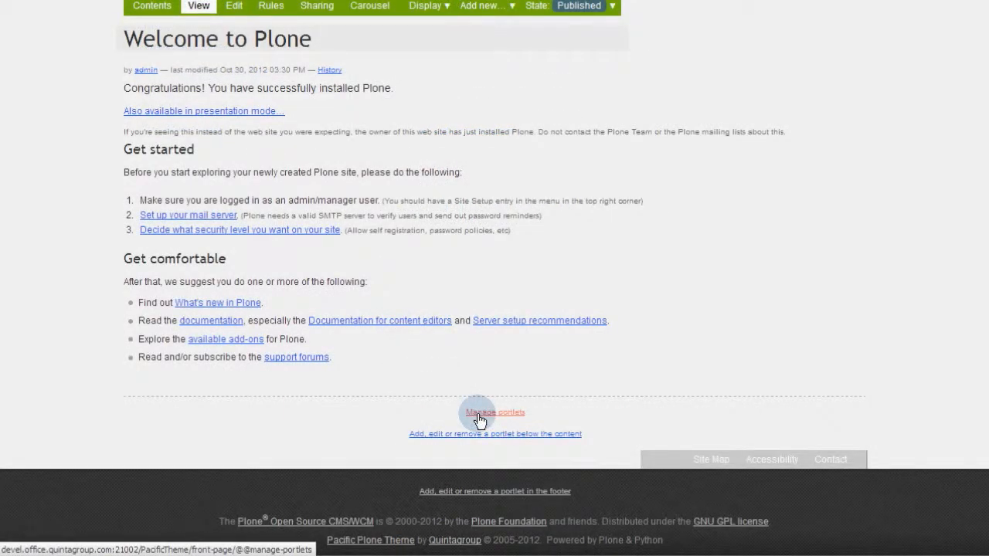
Add a right-column static text portlet 'Mauris consectetur' with an uploaded branch image and text
click(494, 412)
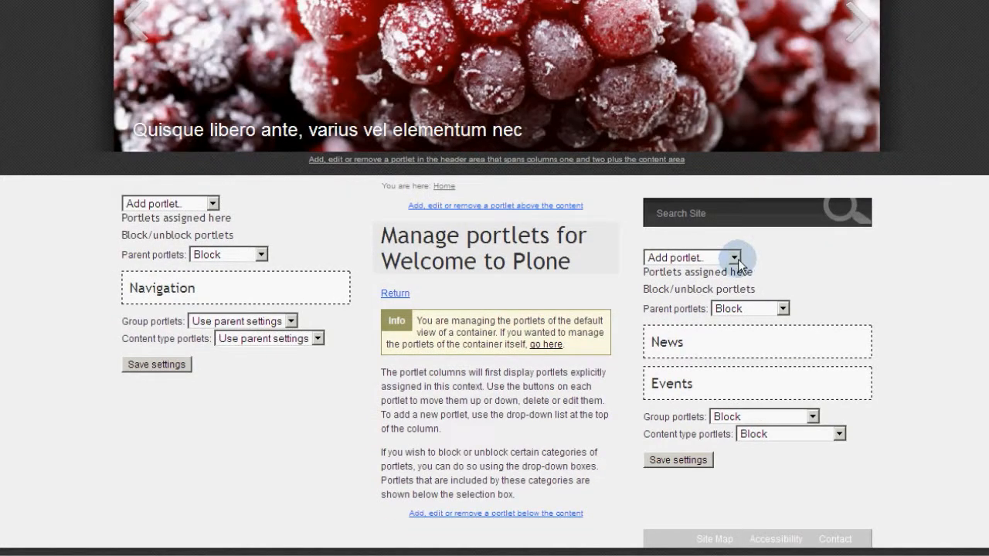
click(735, 257)
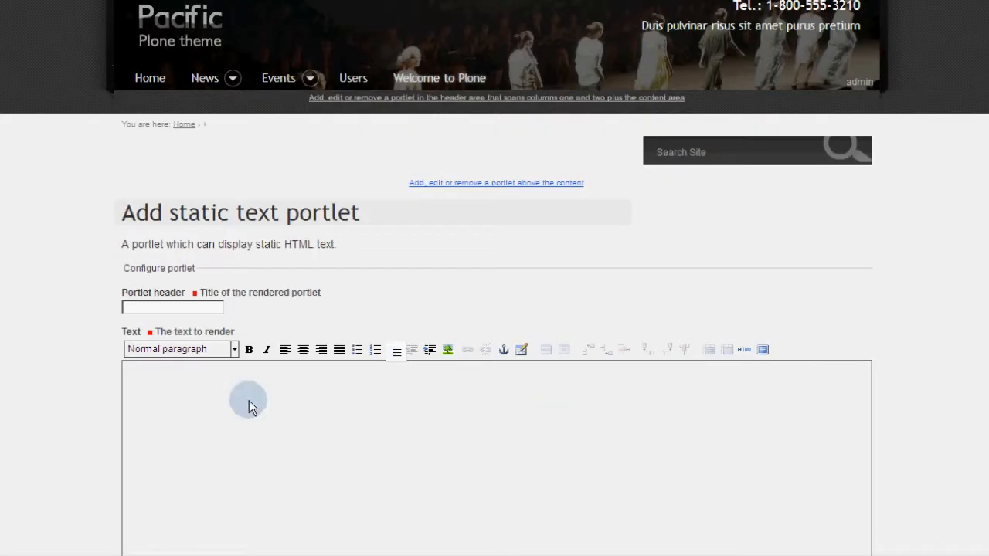
text(Mauris consectetur)
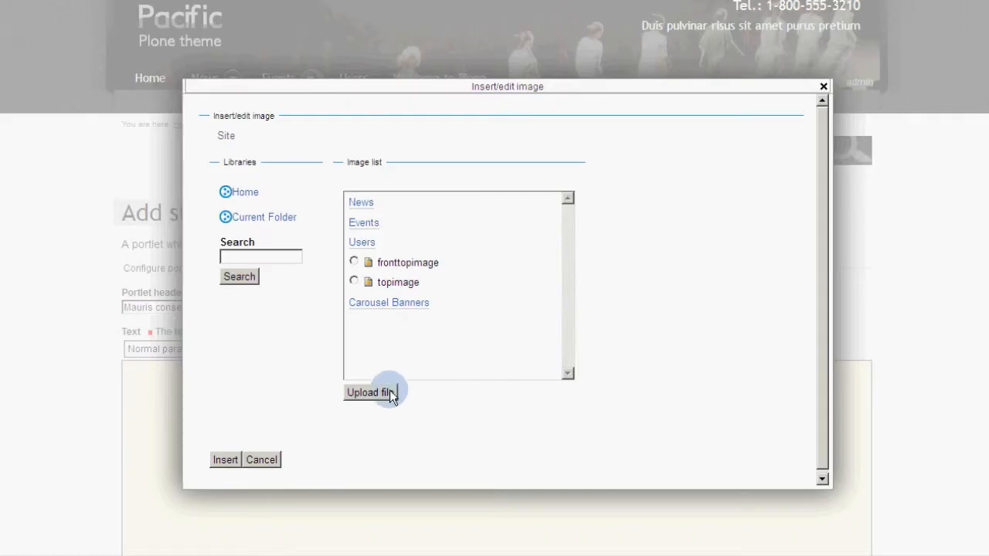
click(370, 392)
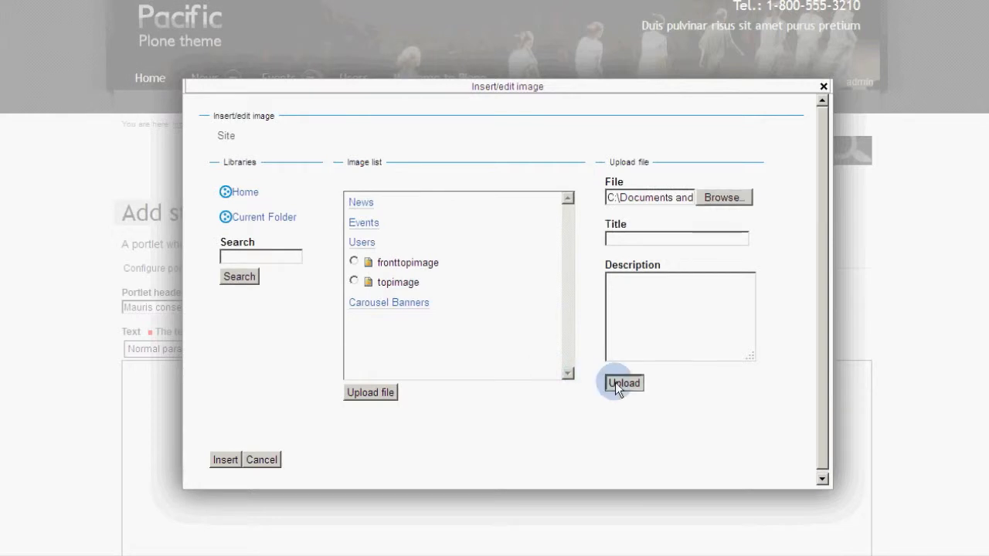
click(623, 383)
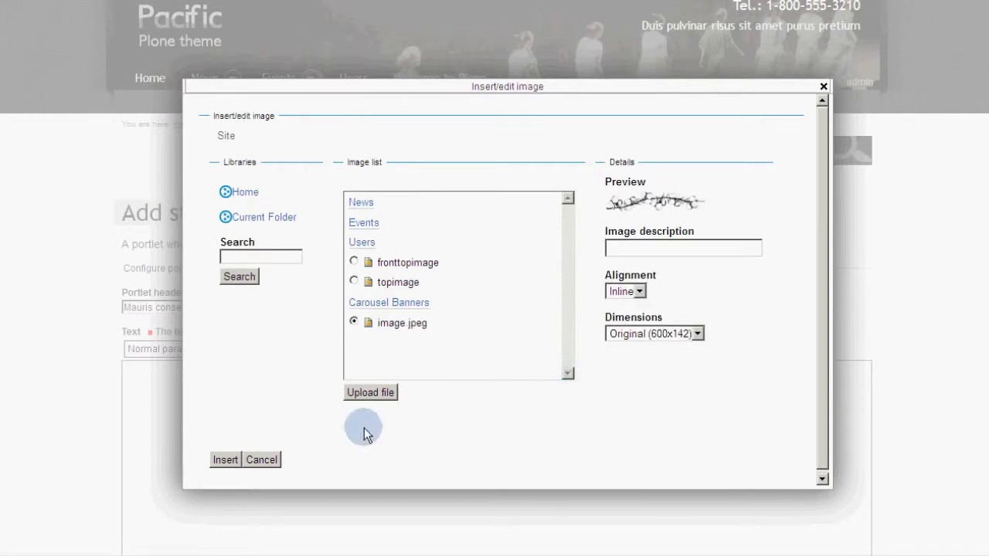
click(225, 460)
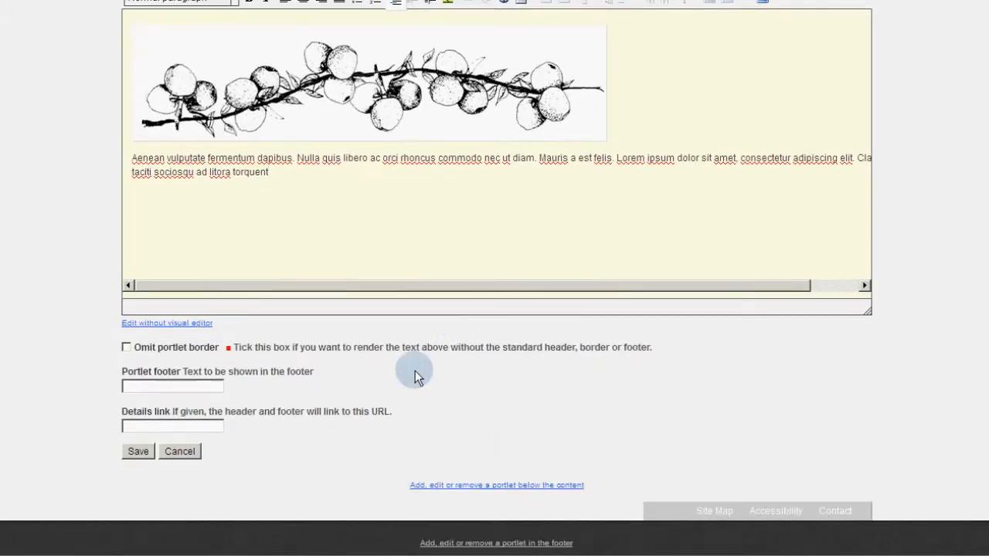
click(138, 452)
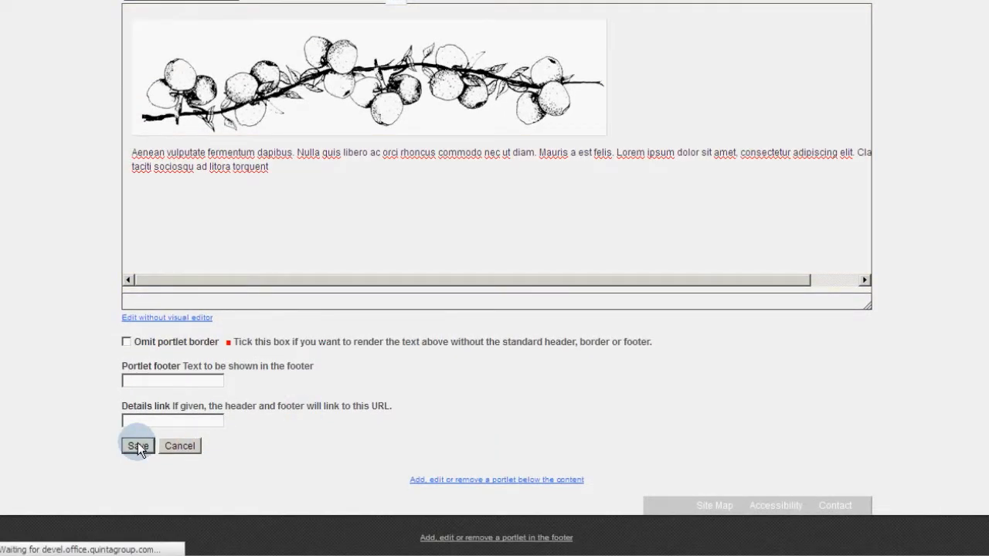
click(137, 446)
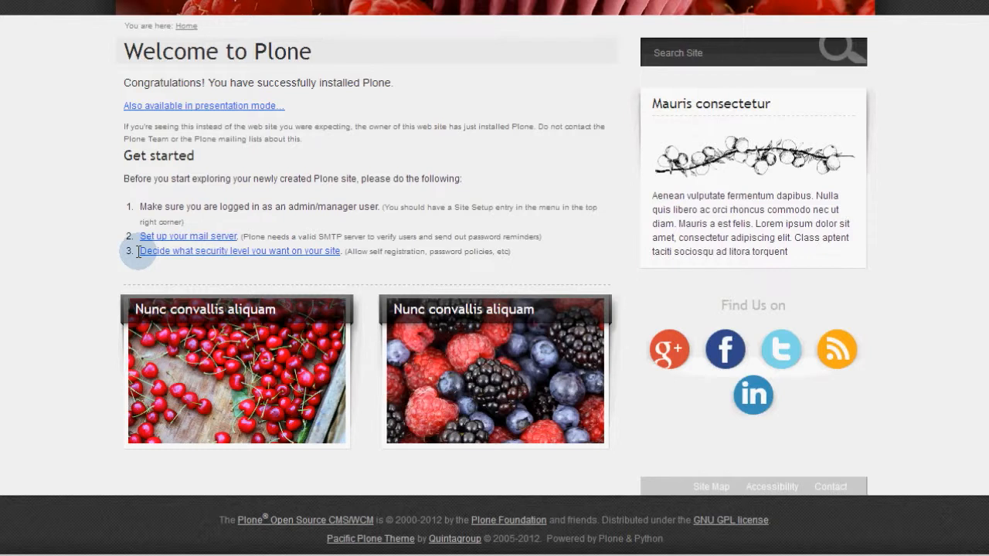
mouse_move(752, 371)
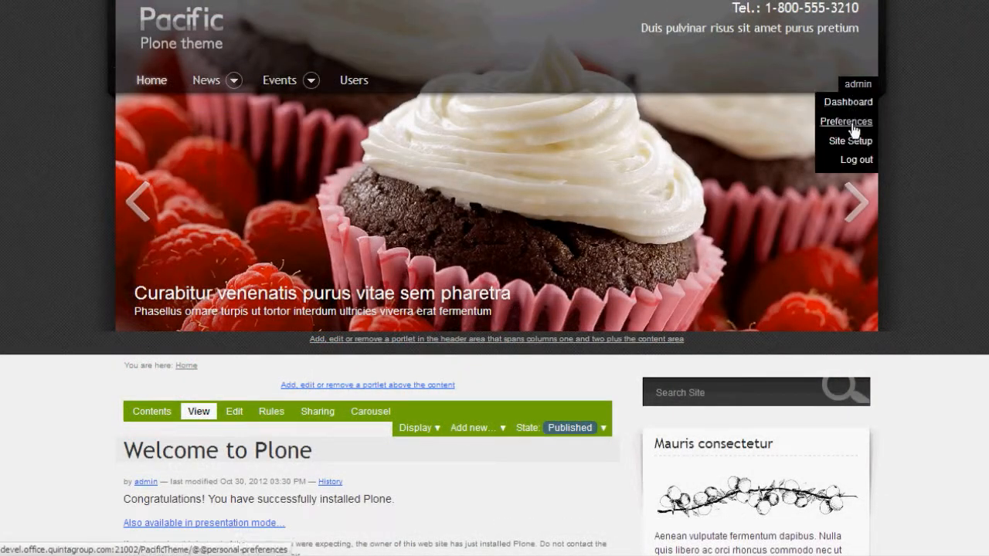
click(850, 141)
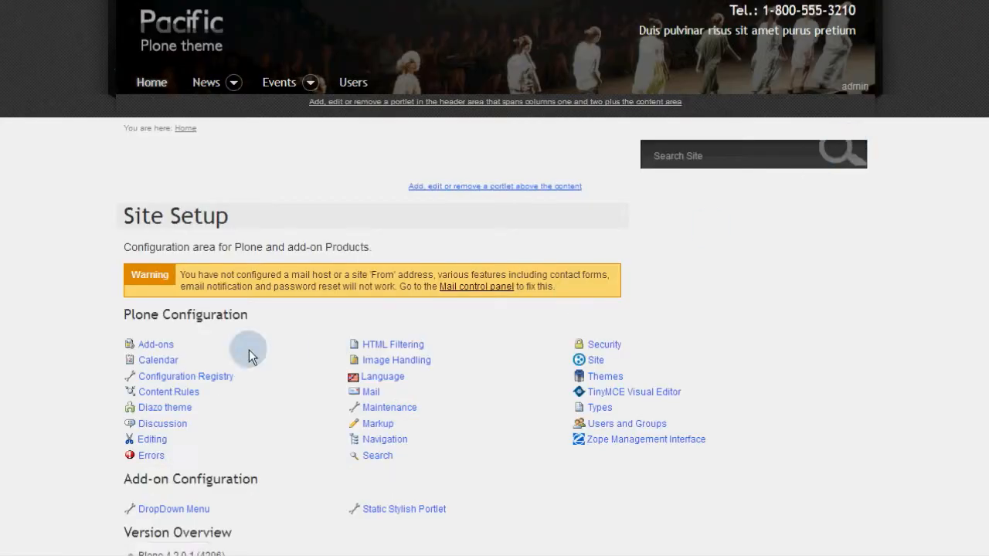
click(155, 344)
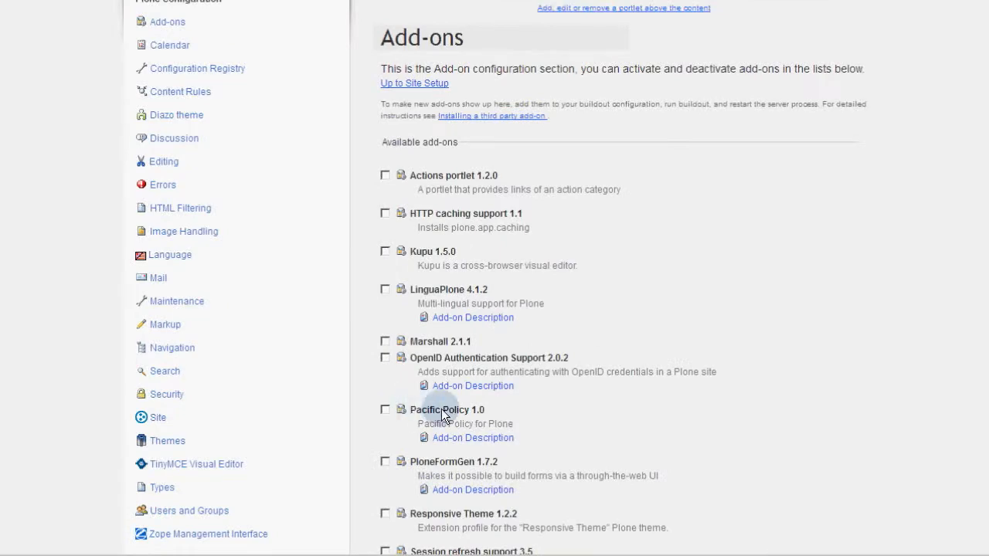
scroll(down, 3)
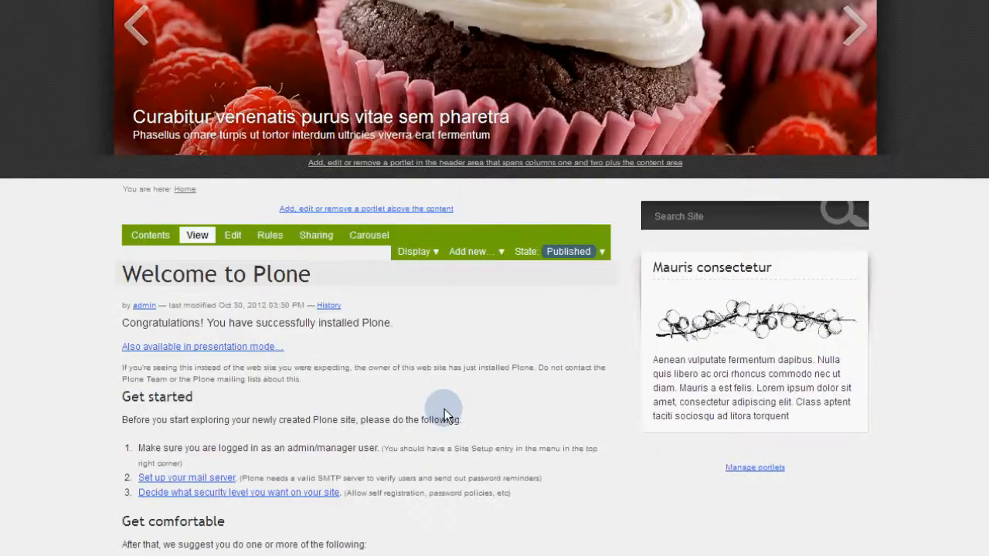
Set the home page's right-column parent portlets to 'Do not block' so Find Us on shows
click(755, 467)
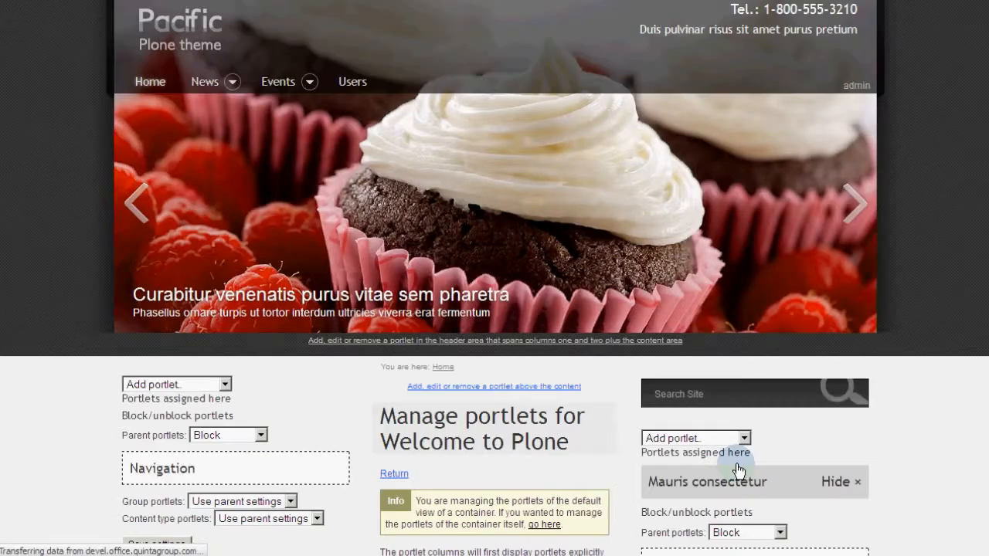
scroll(down, 3)
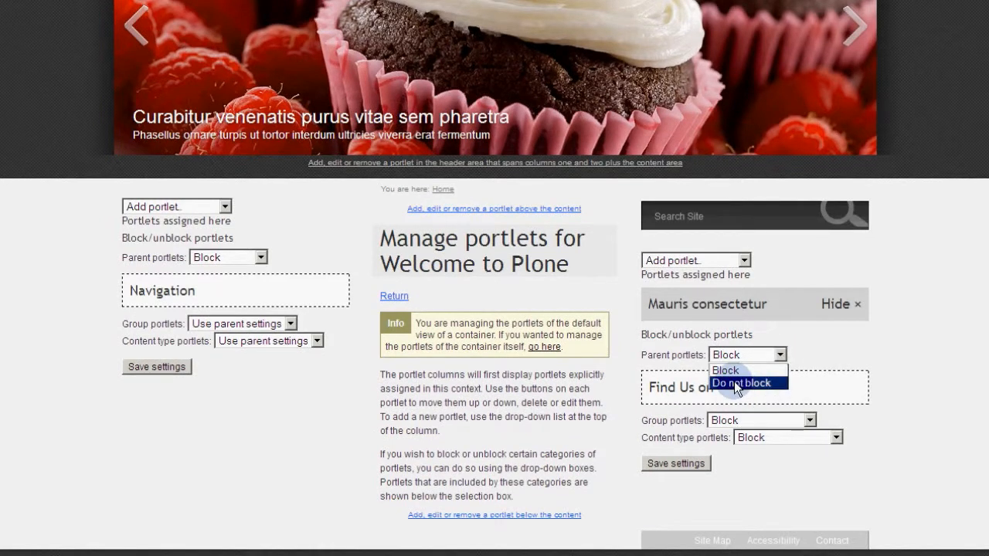
click(741, 383)
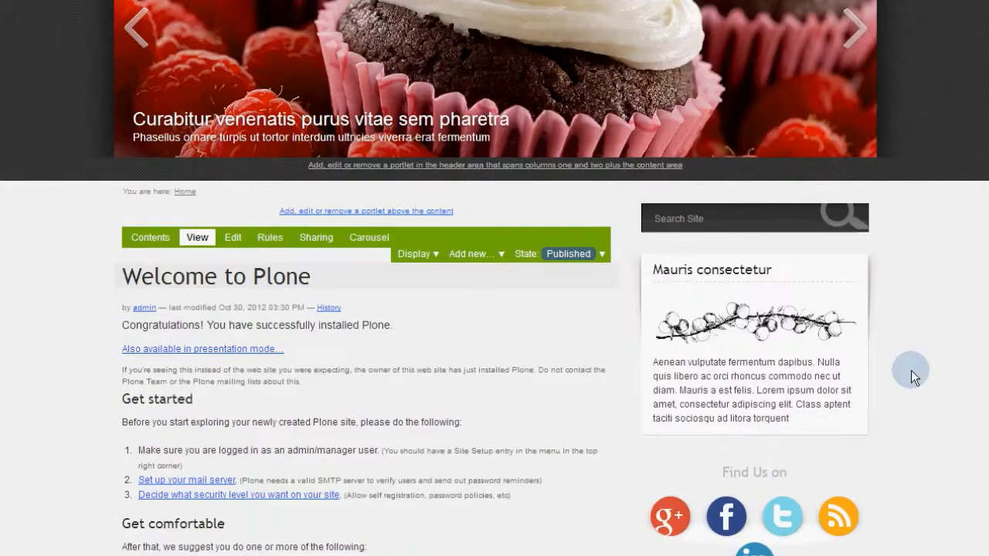
scroll(down, 3)
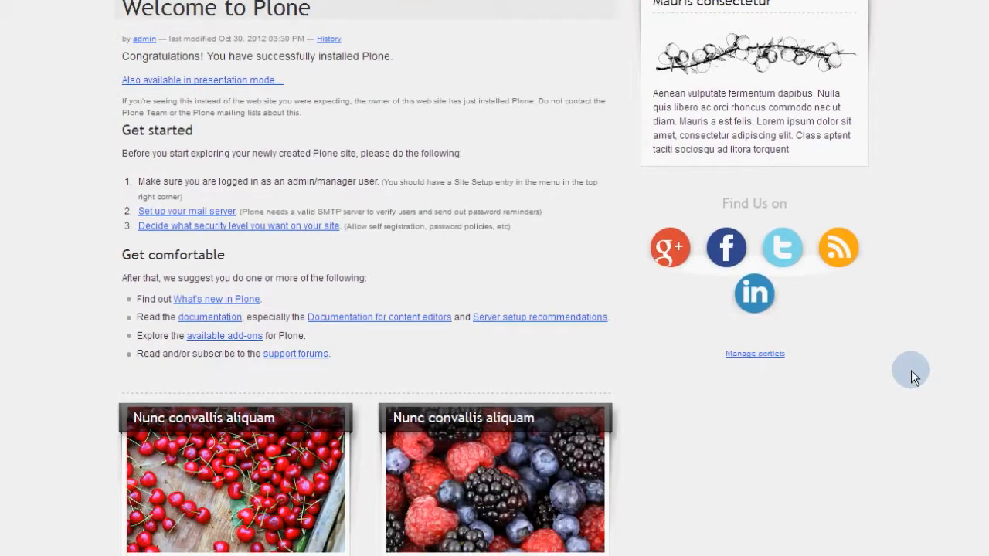